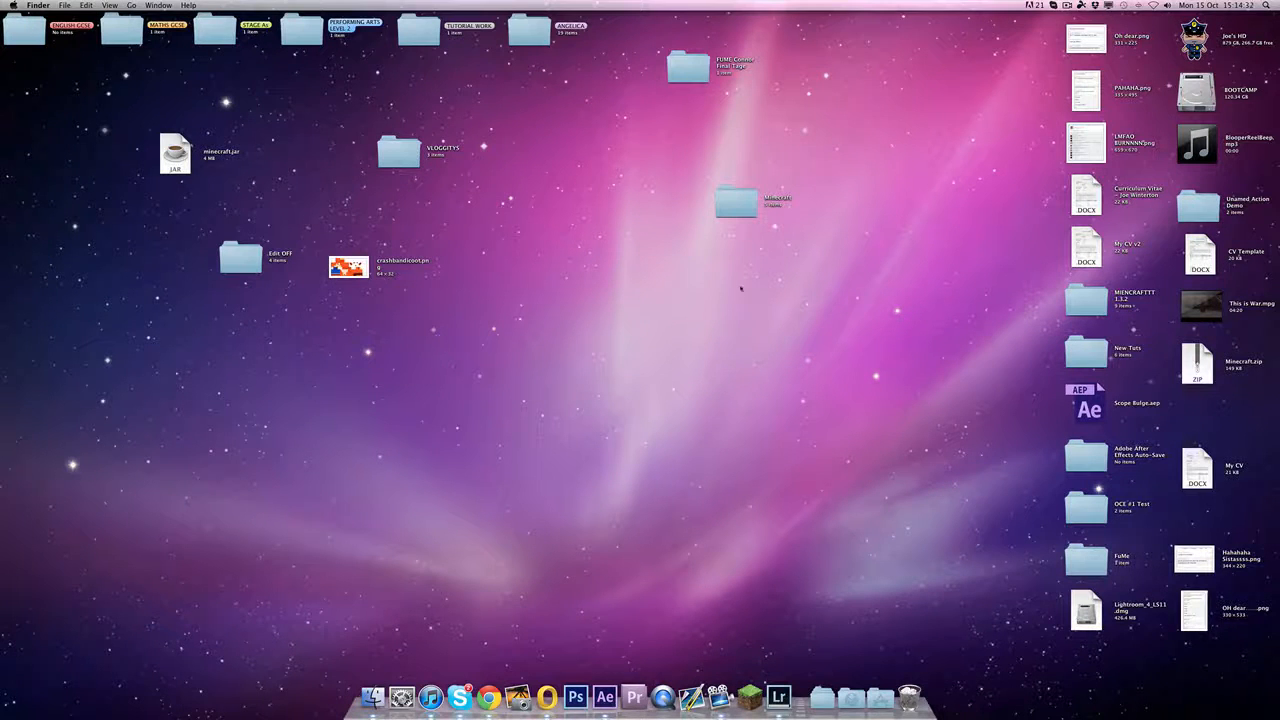
mouse_move(778, 206)
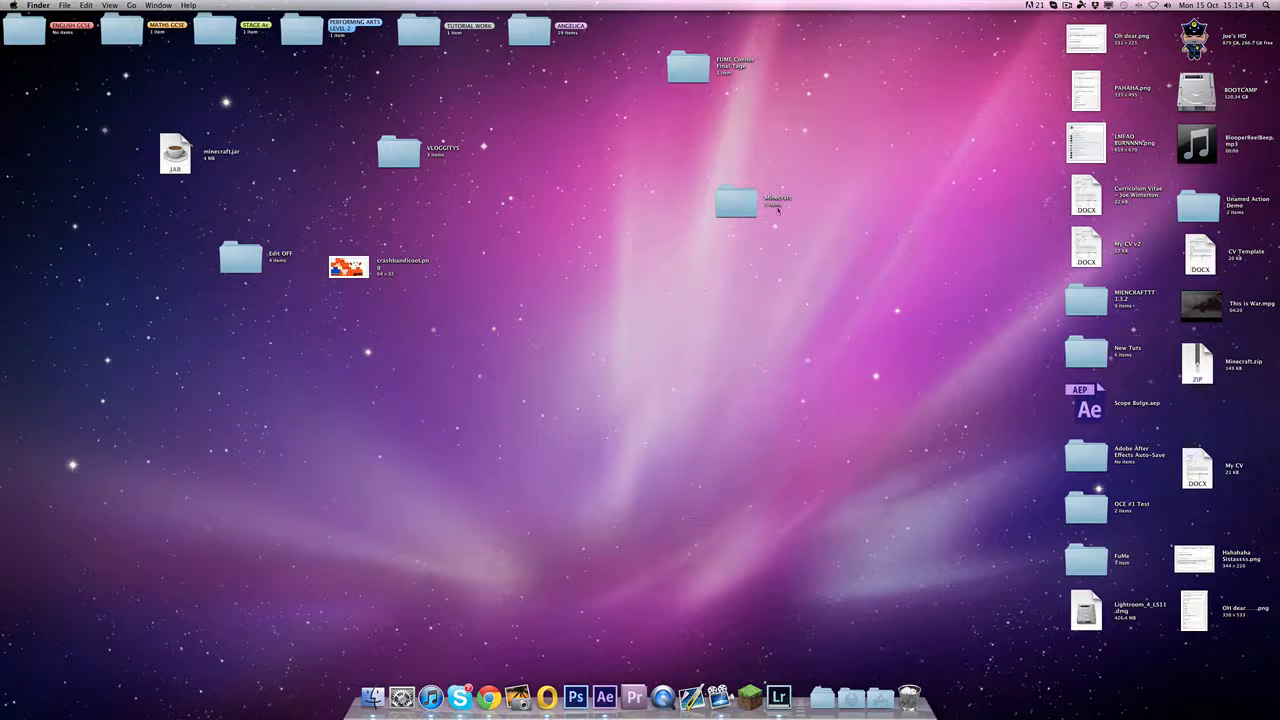
mouse_move(808, 190)
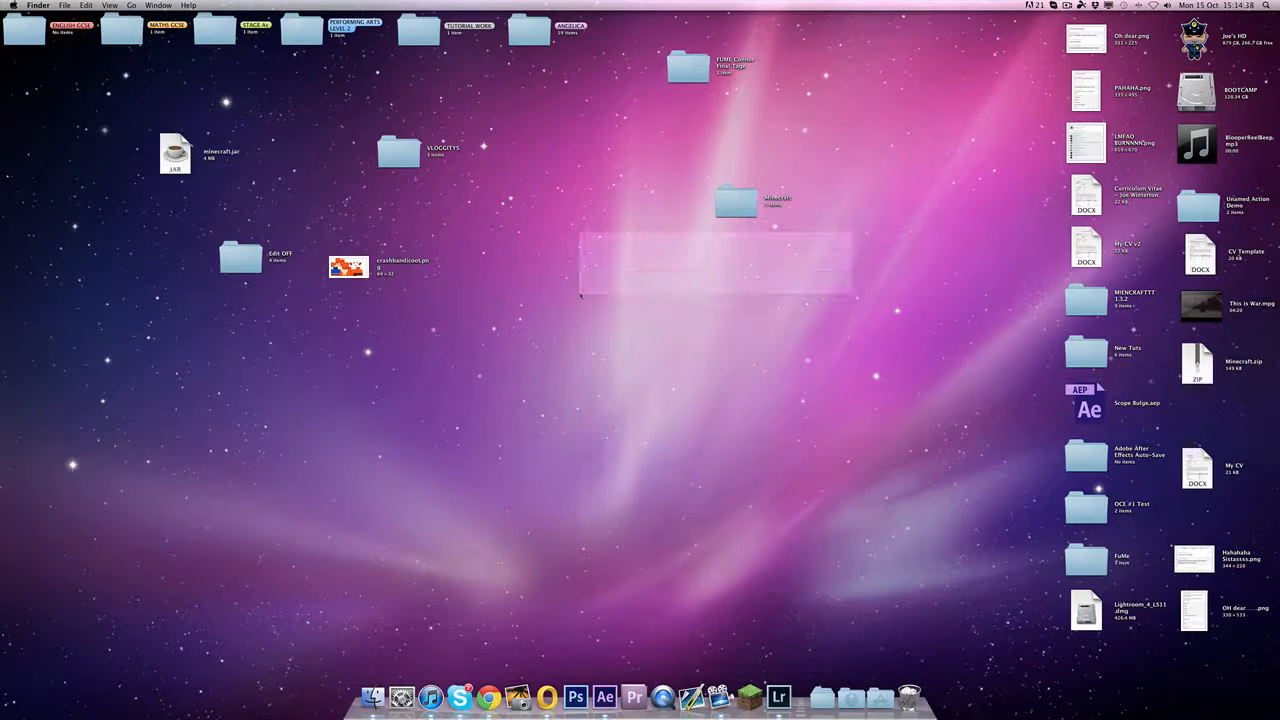
mouse_move(604, 694)
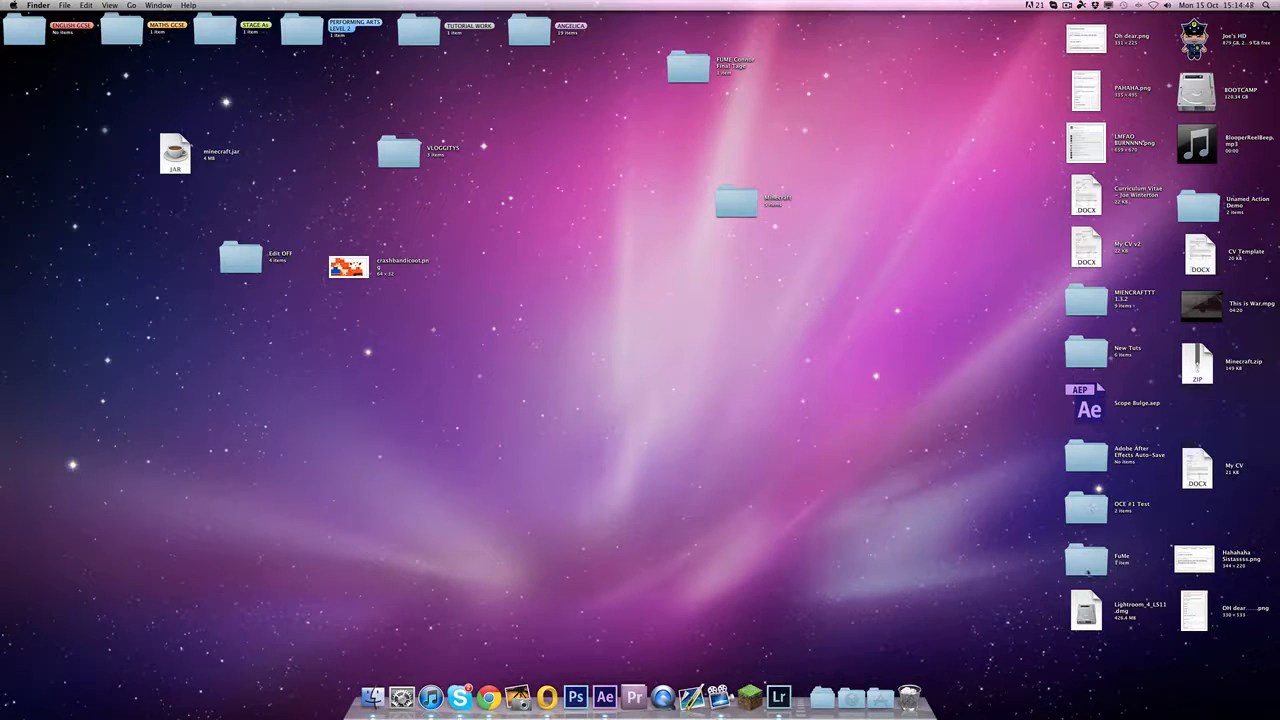
mouse_move(1070, 428)
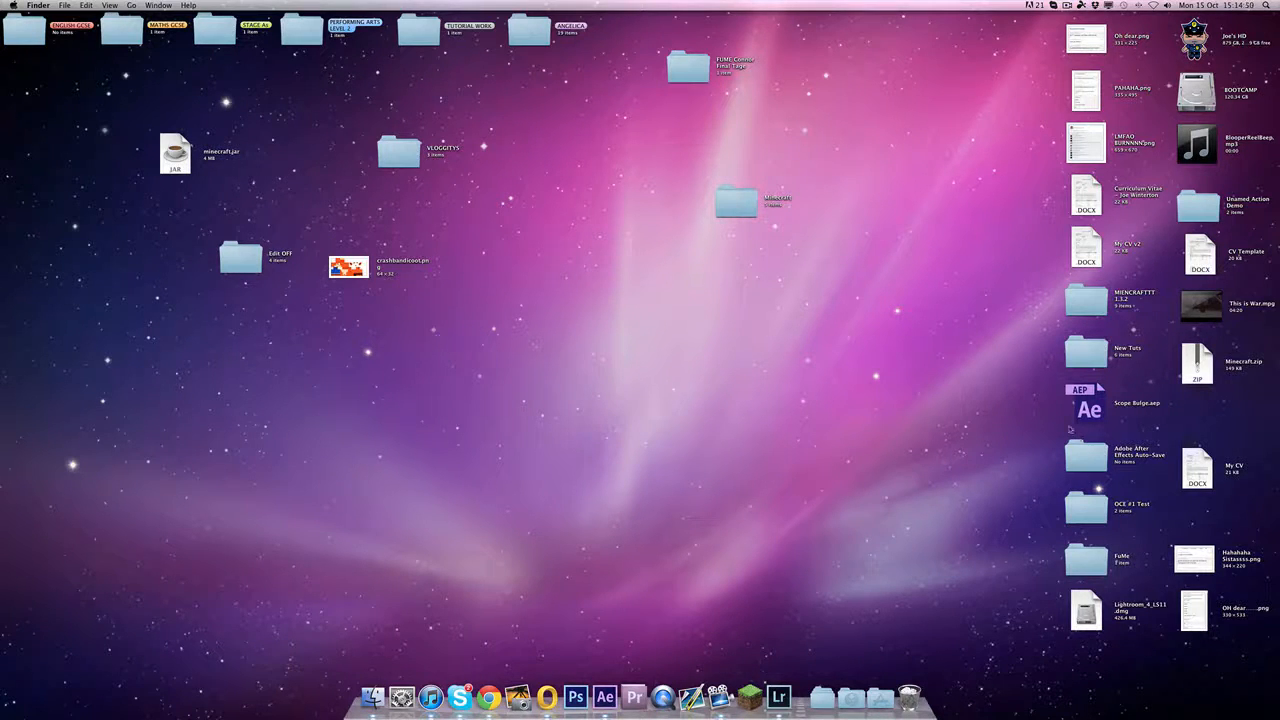
Bring up Spotlight search from the menu bar to look for the Dynamic Lights files.
click(418, 32)
text(dynamic)
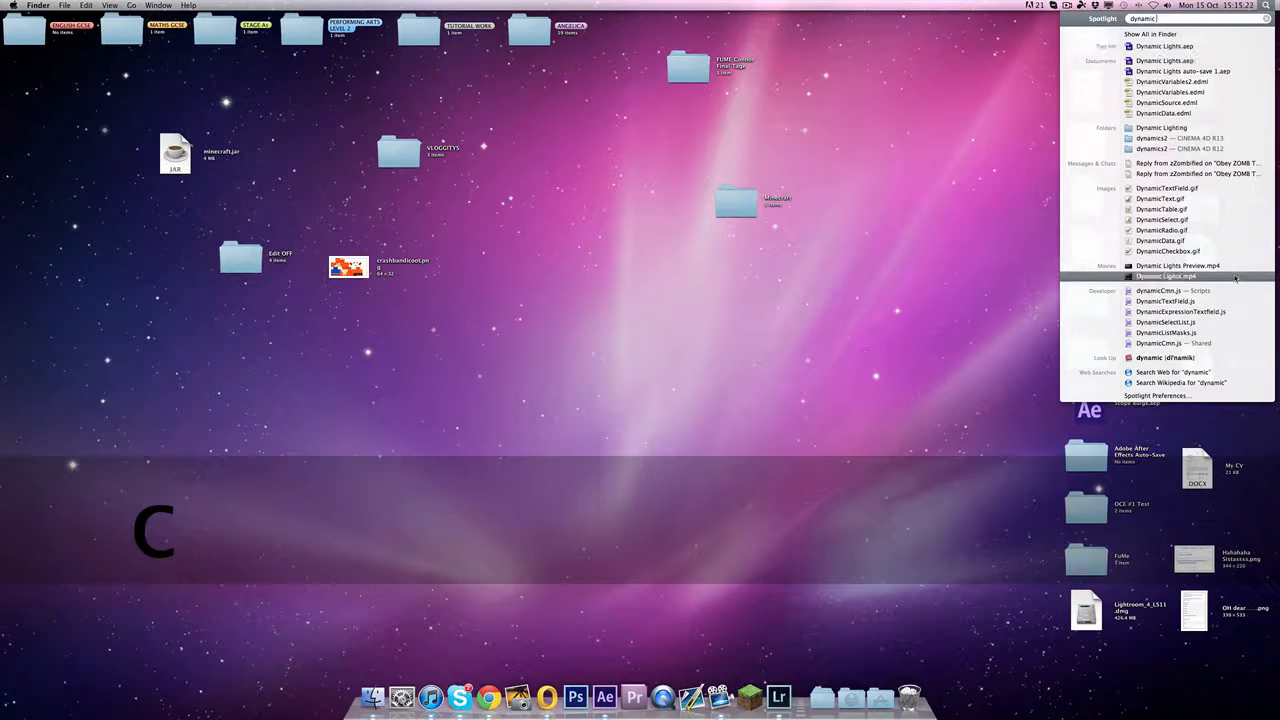
Play Dynamic Lights Preview.mp4 in QuickTime, pausing and resuming, then close the player.
click(1176, 264)
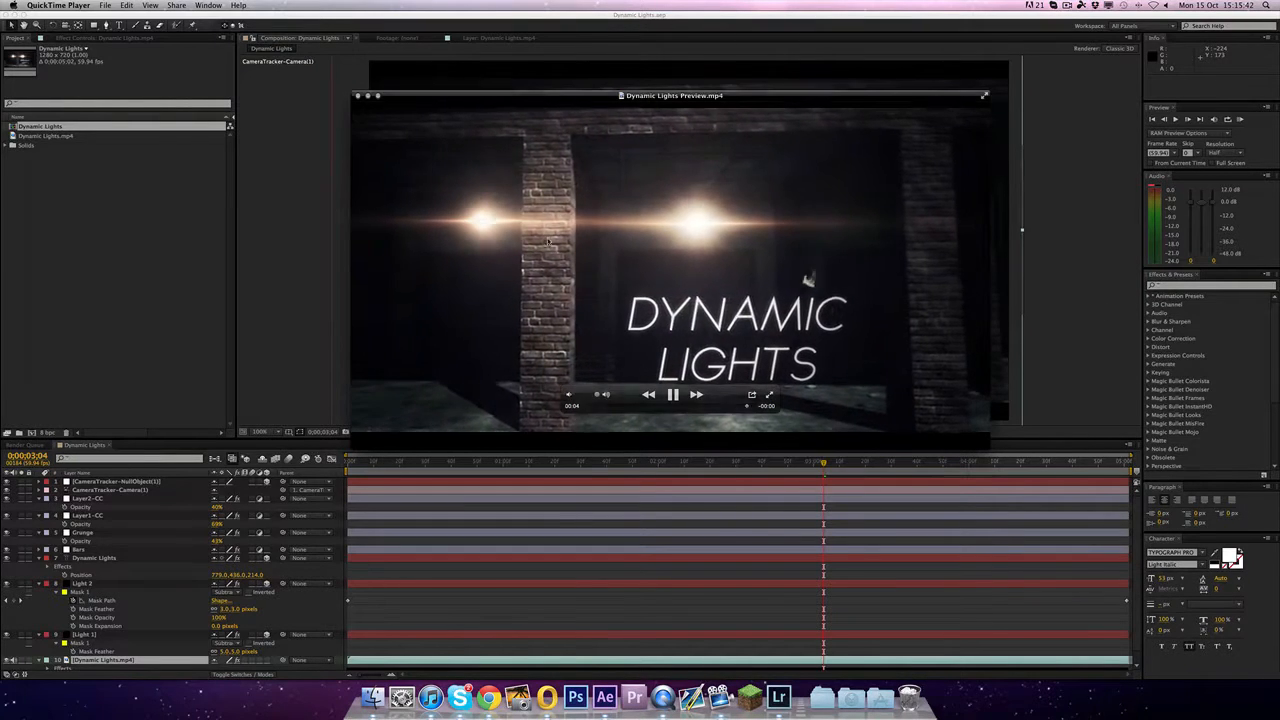
click(672, 394)
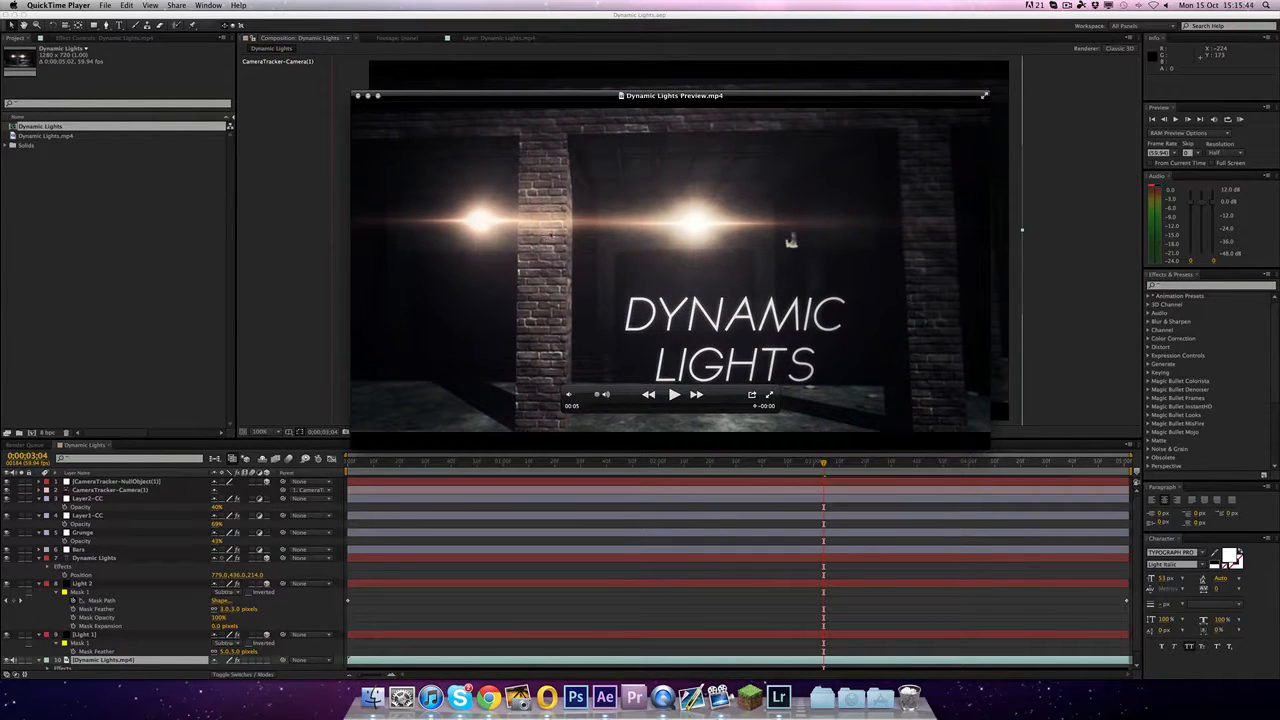
click(674, 394)
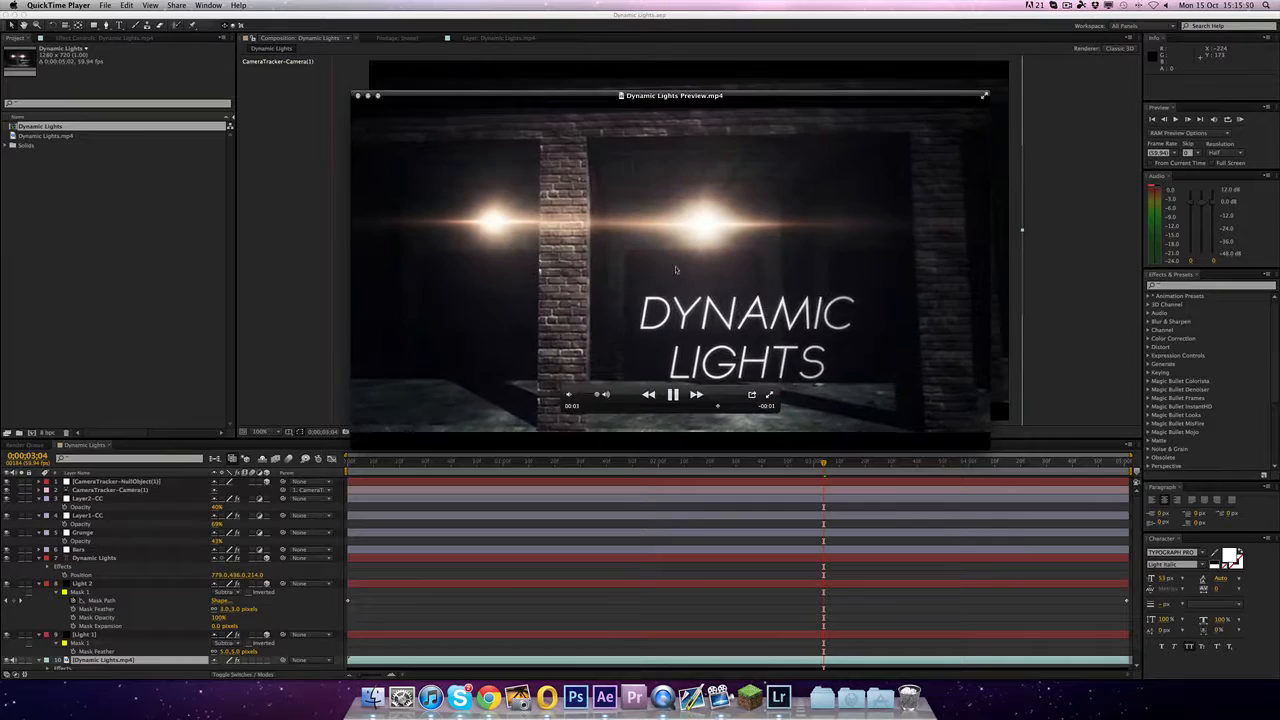
click(672, 392)
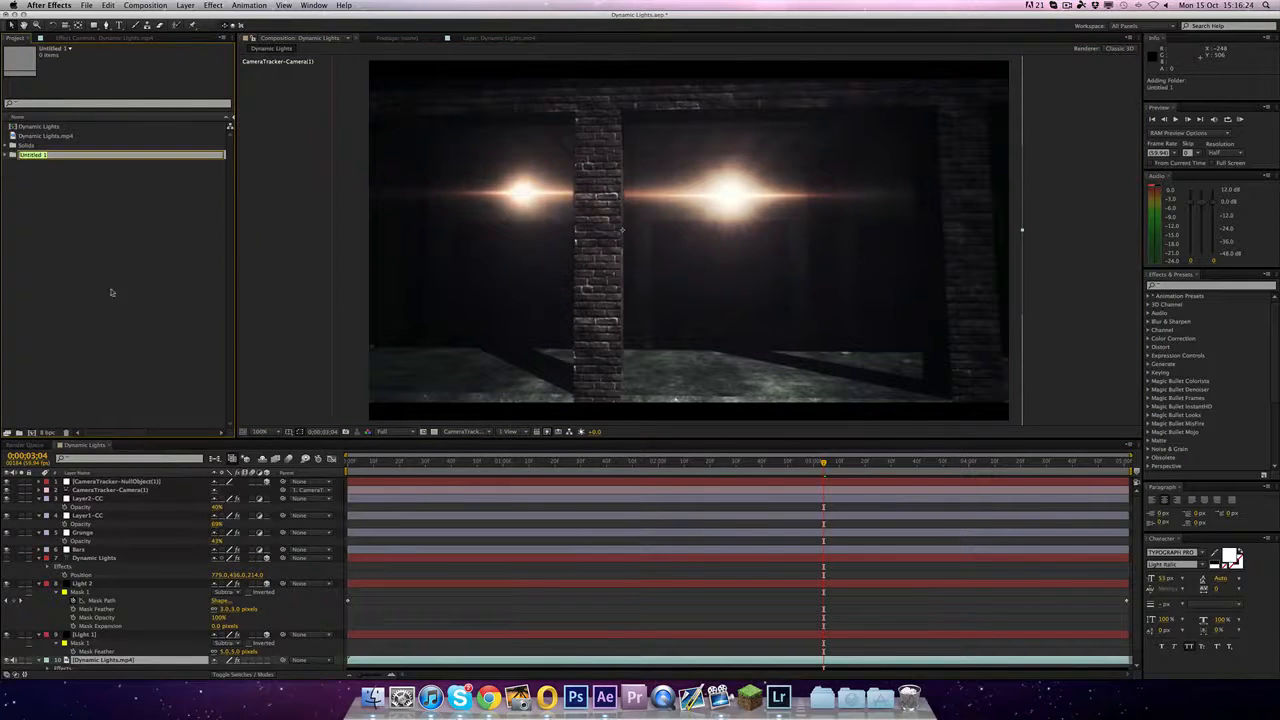
Name the new Project panel folder 'Tutorial' and confirm it.
text(Tutorial)
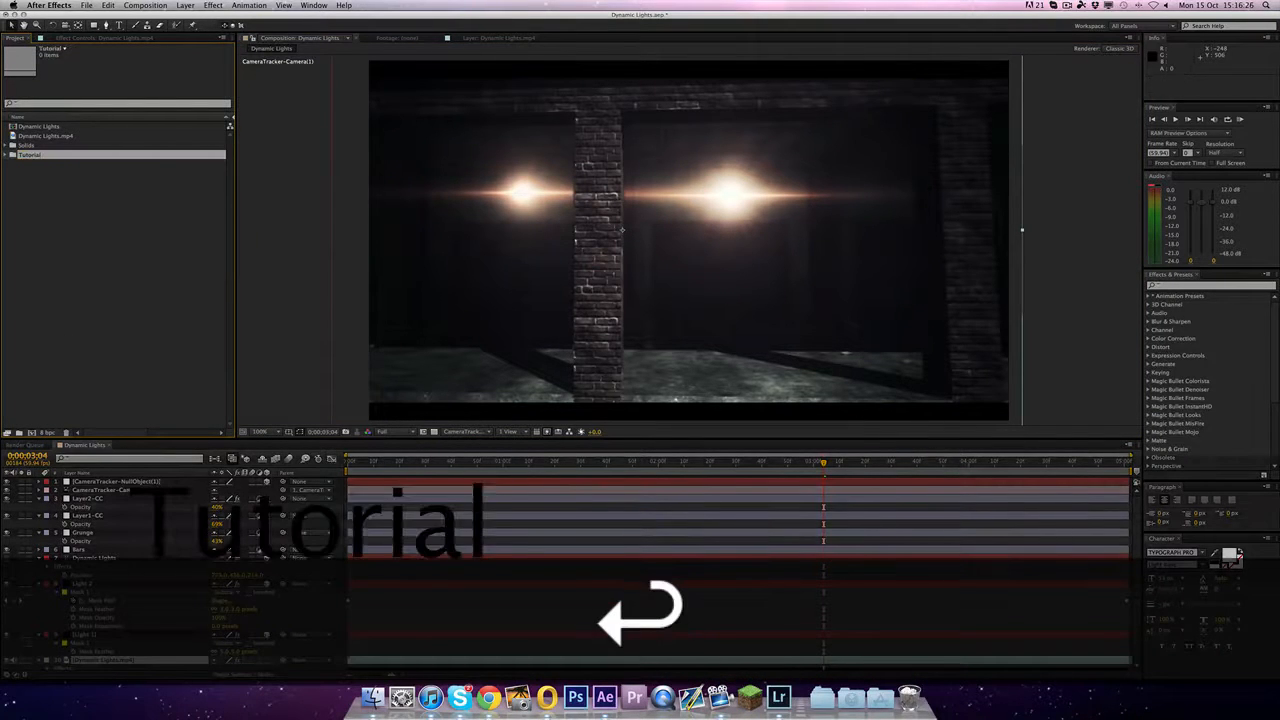
click(46, 136)
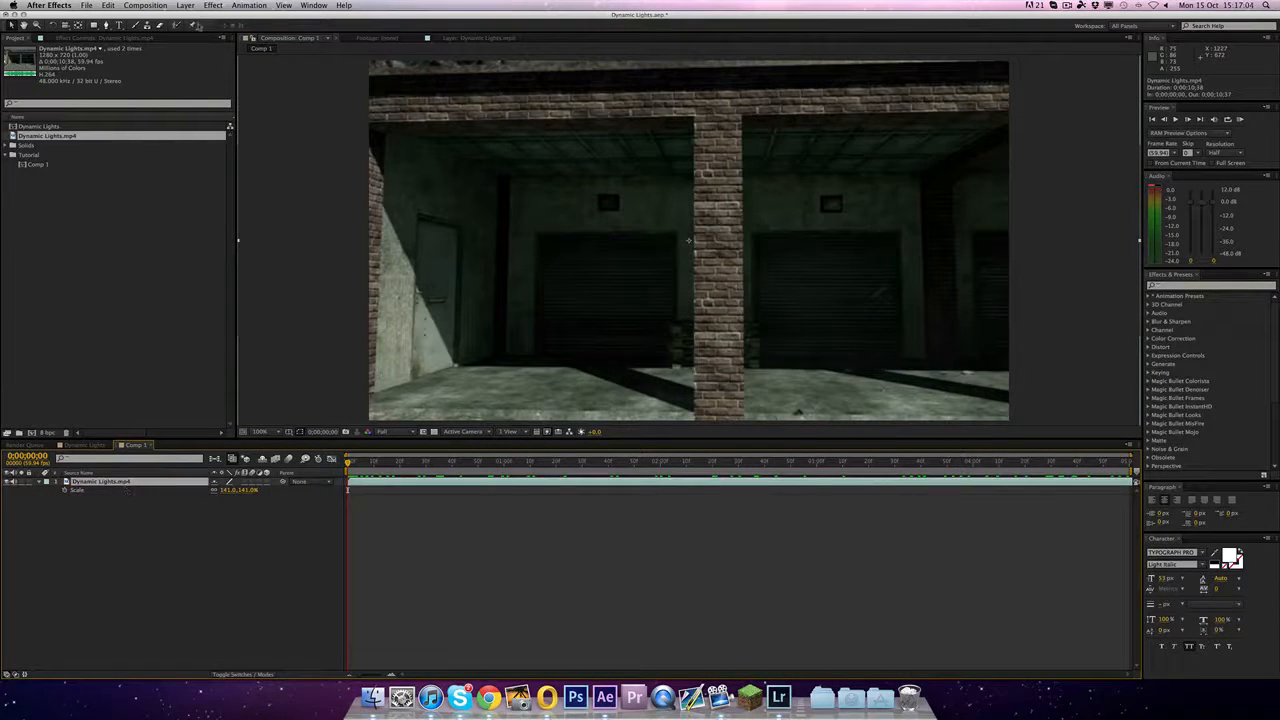
Apply The Foundry's CameraTracker effect to the garage footage layer.
click(212, 4)
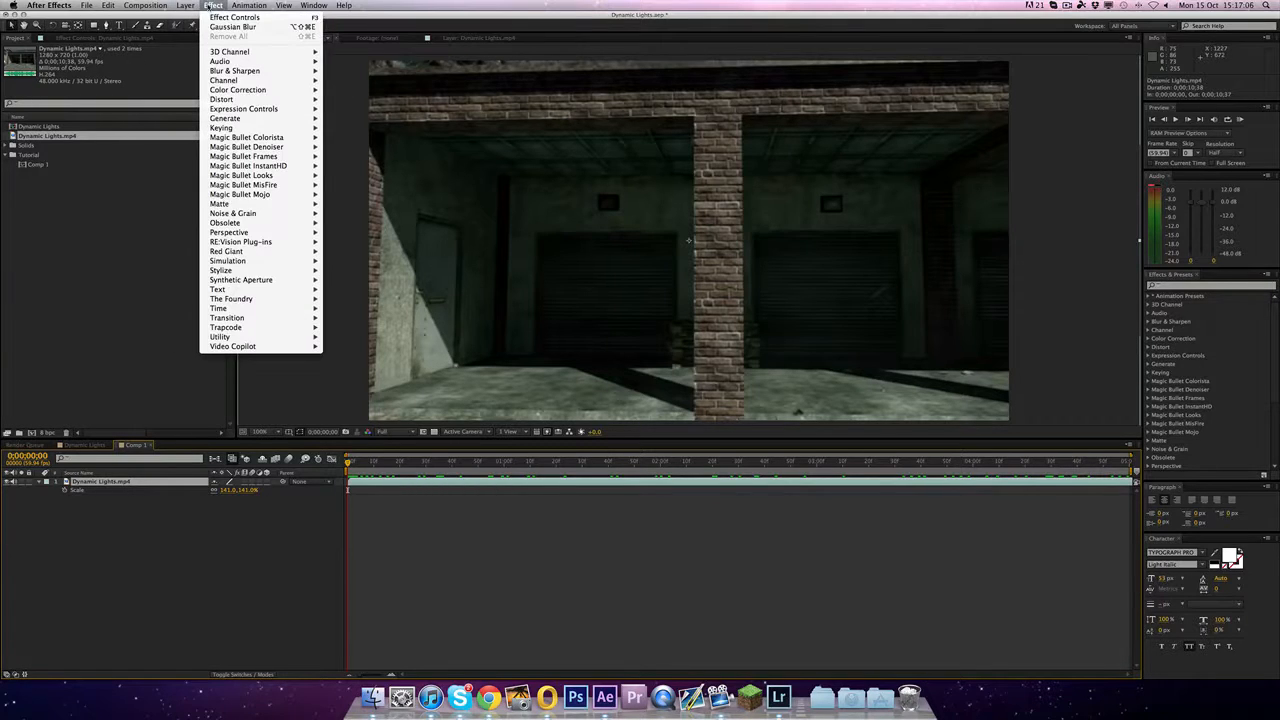
mouse_move(232, 298)
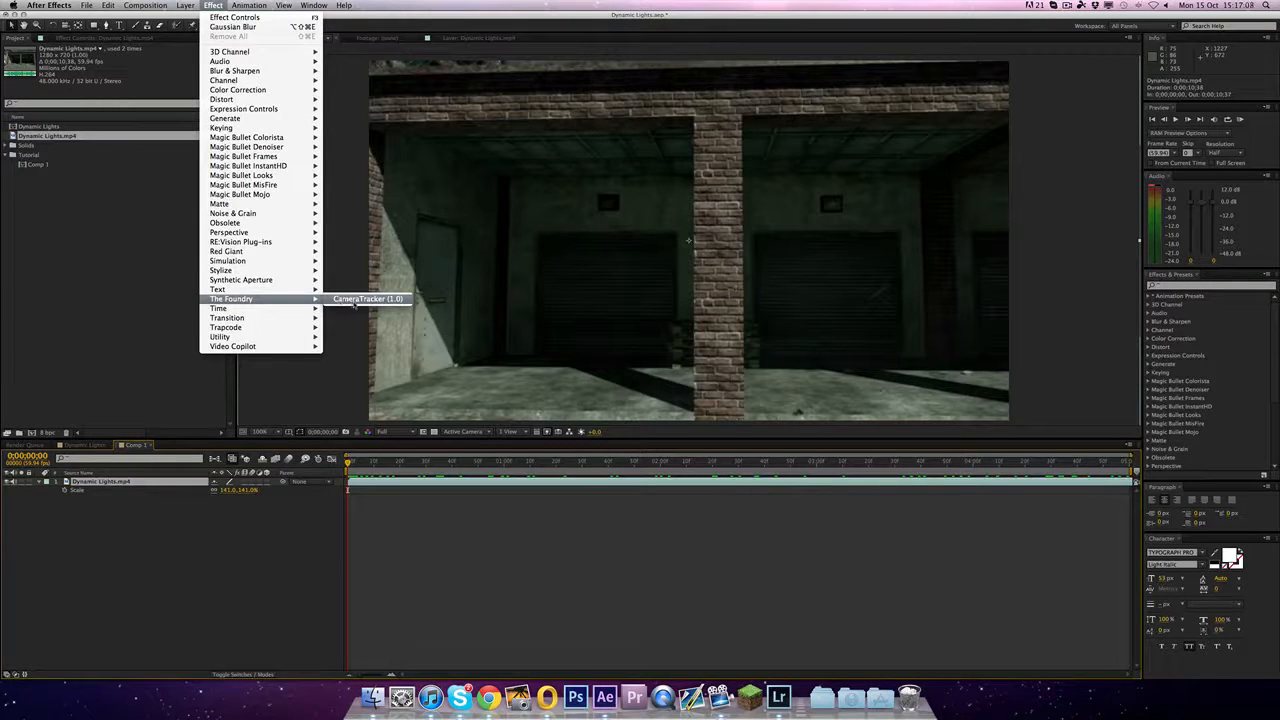
mouse_move(232, 346)
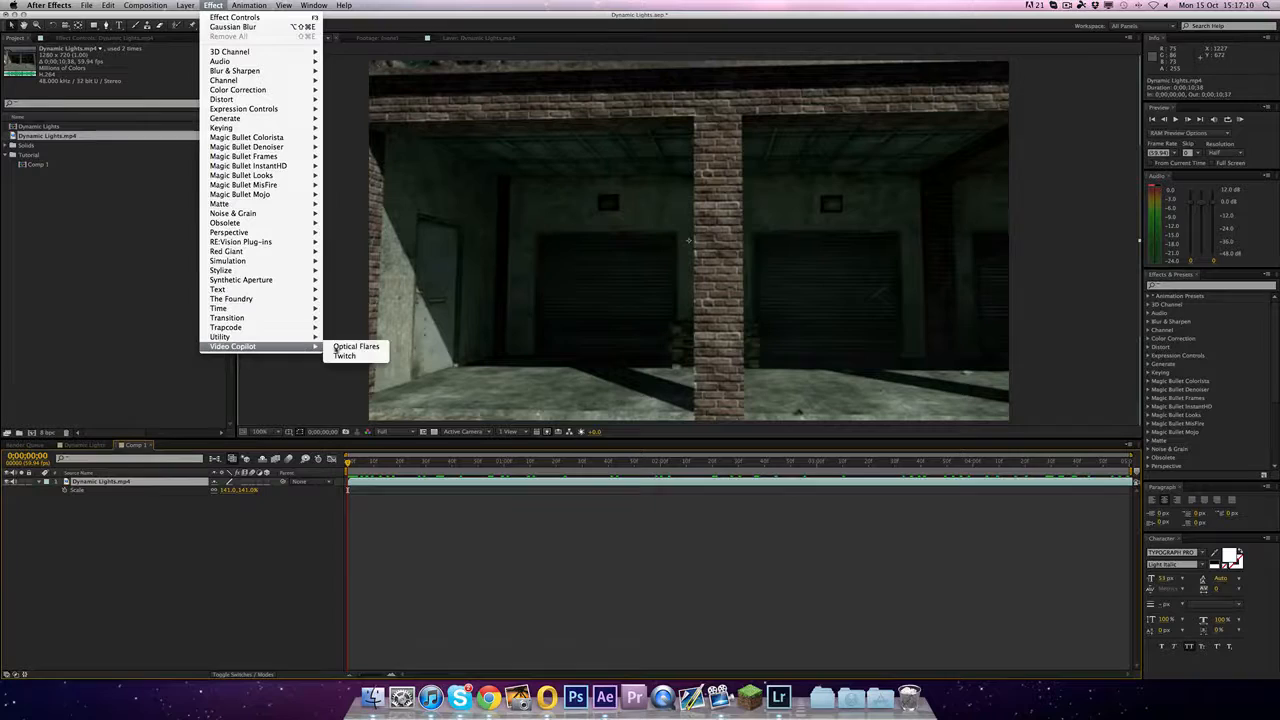
mouse_move(232, 300)
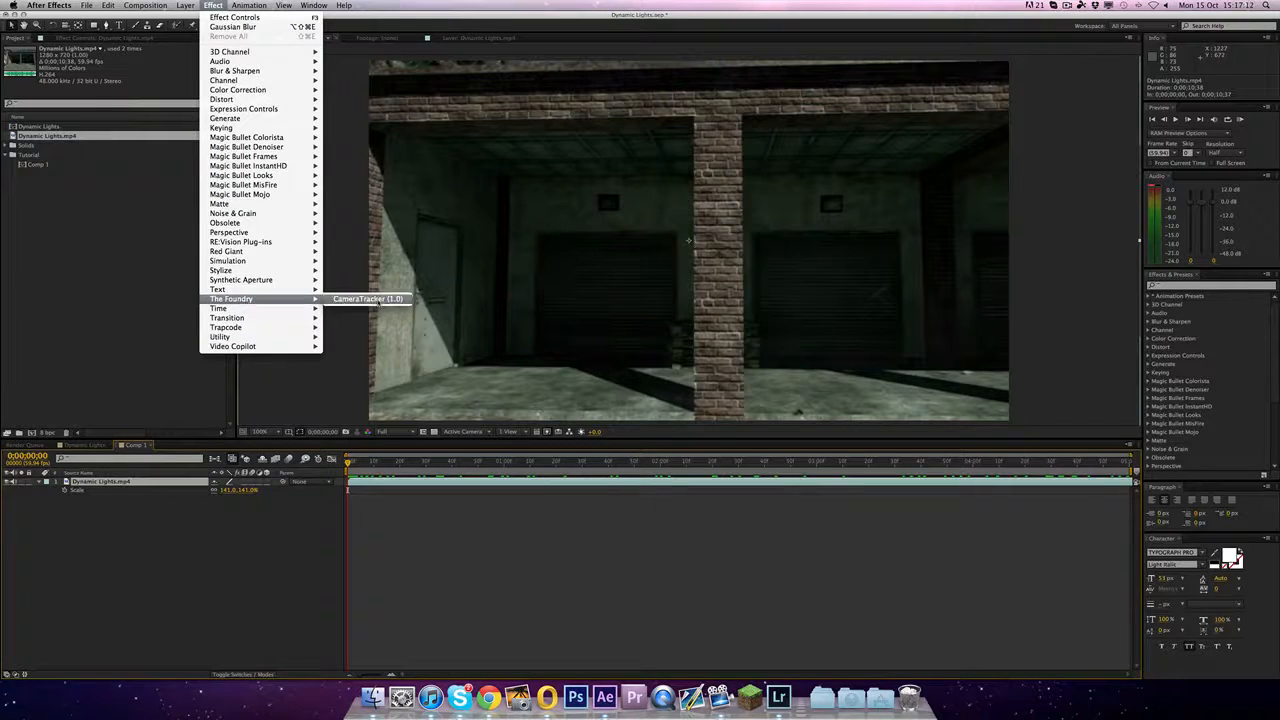
click(368, 300)
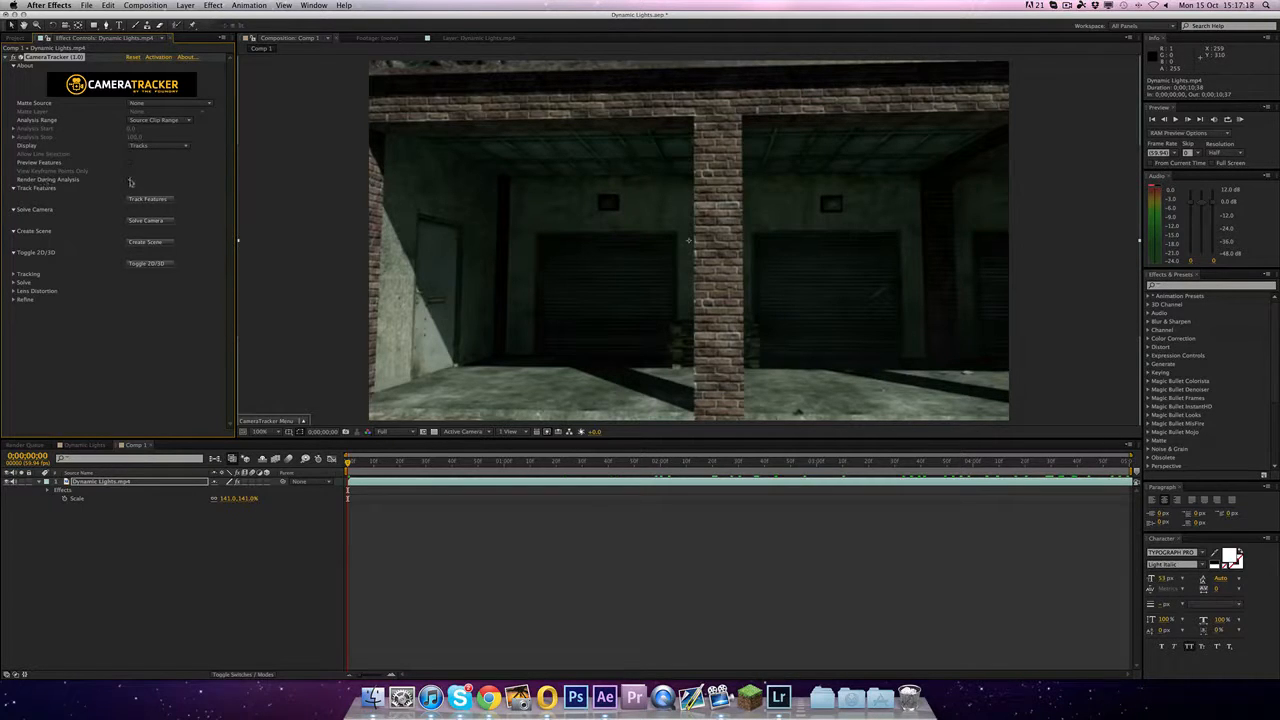
Expand the tracker's Tracking settings and run Track Features through the garage footage.
click(14, 272)
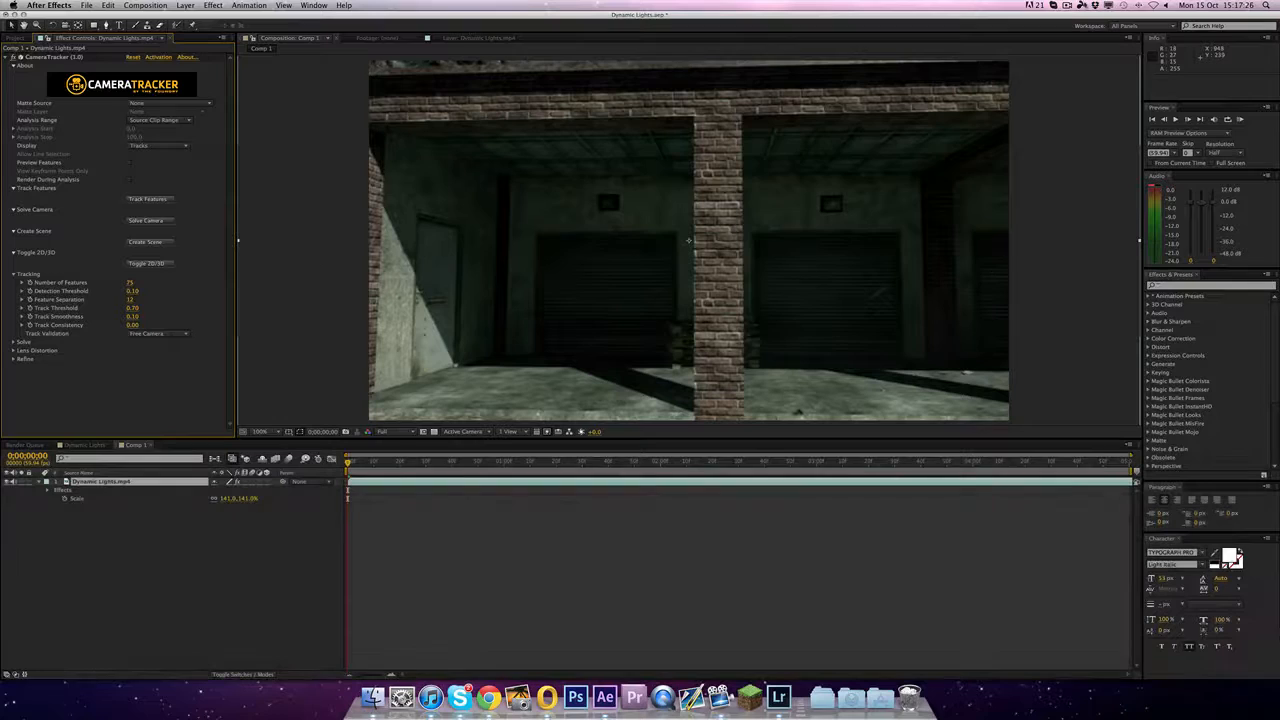
click(1072, 6)
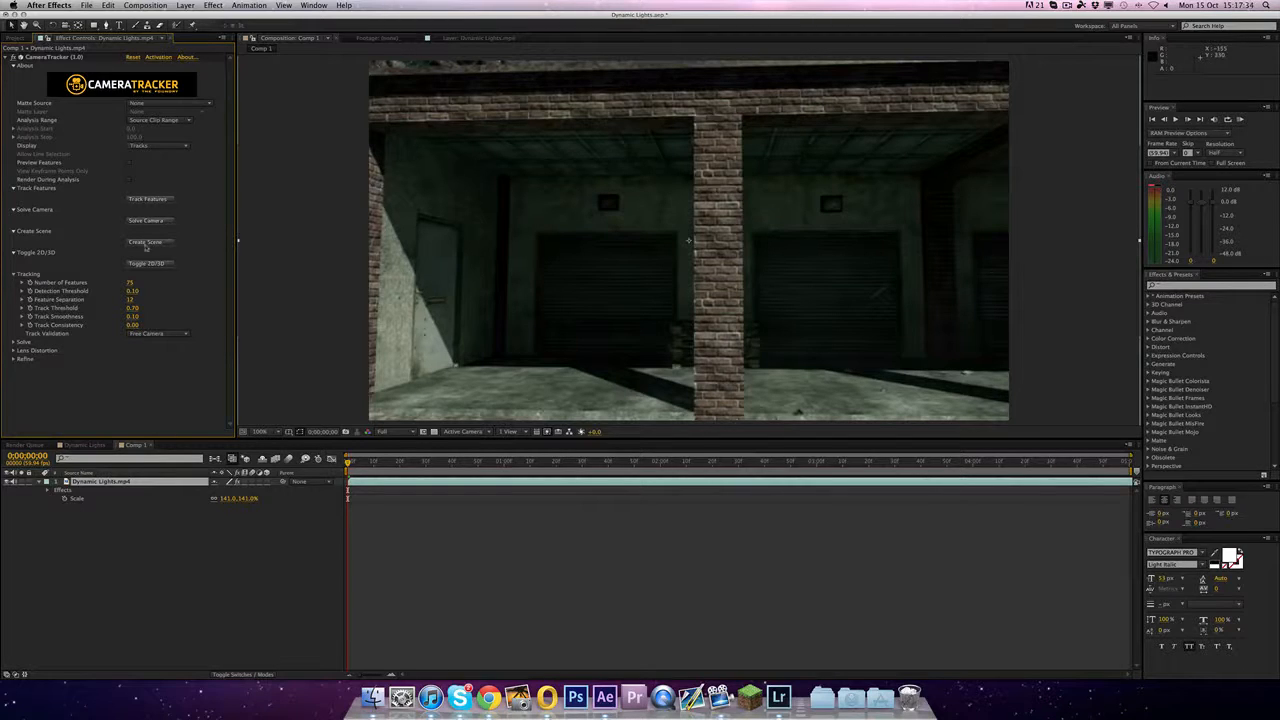
click(1068, 8)
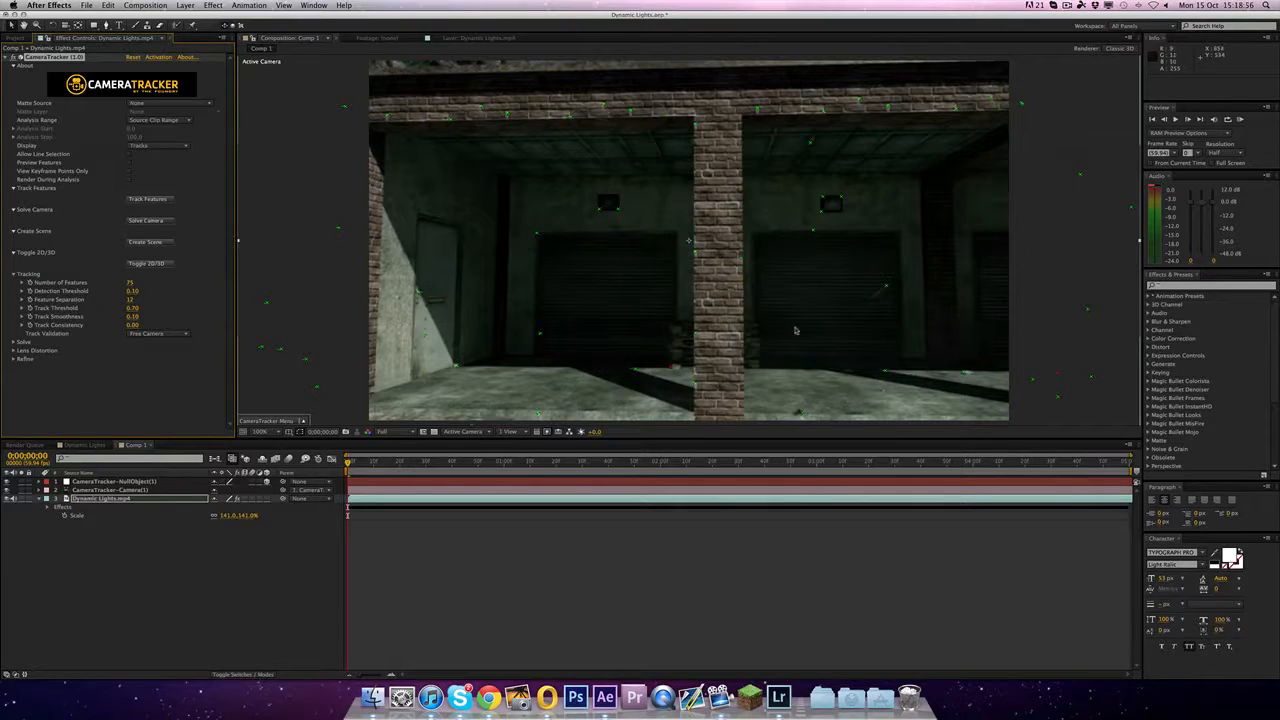
mouse_move(200, 202)
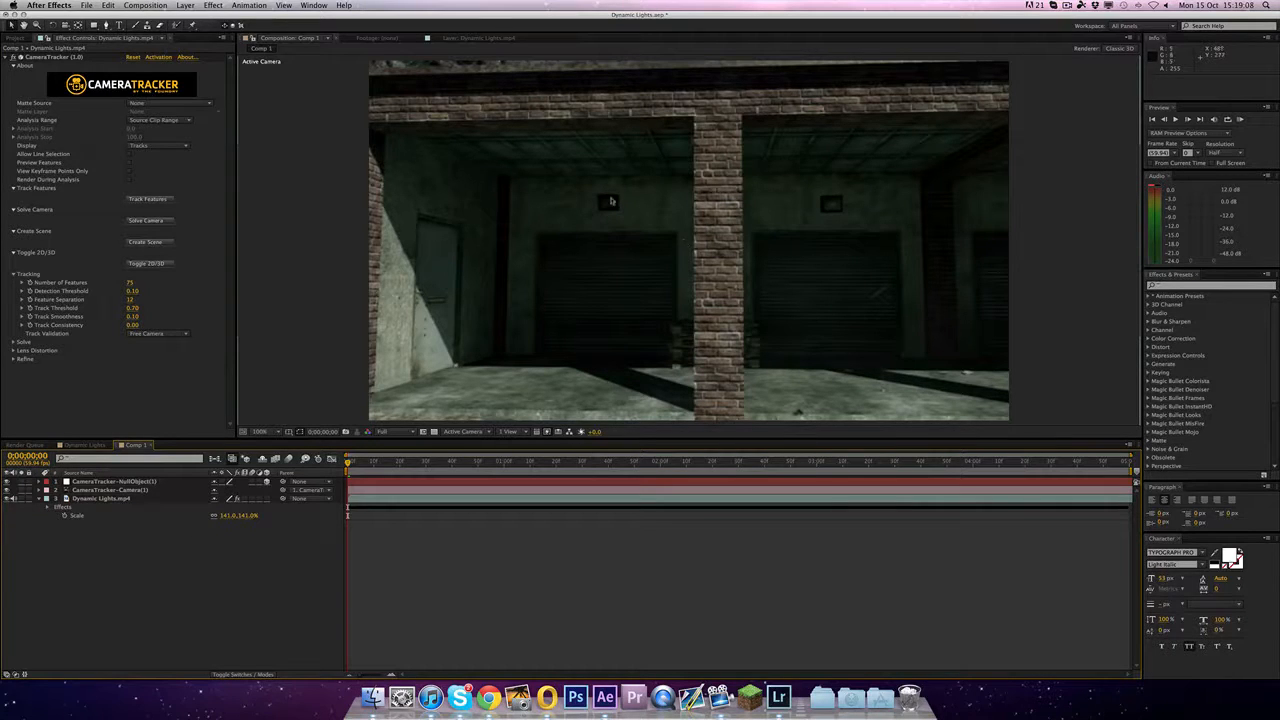
Create a new solid layer named 'Light1' in the garage composition.
click(184, 4)
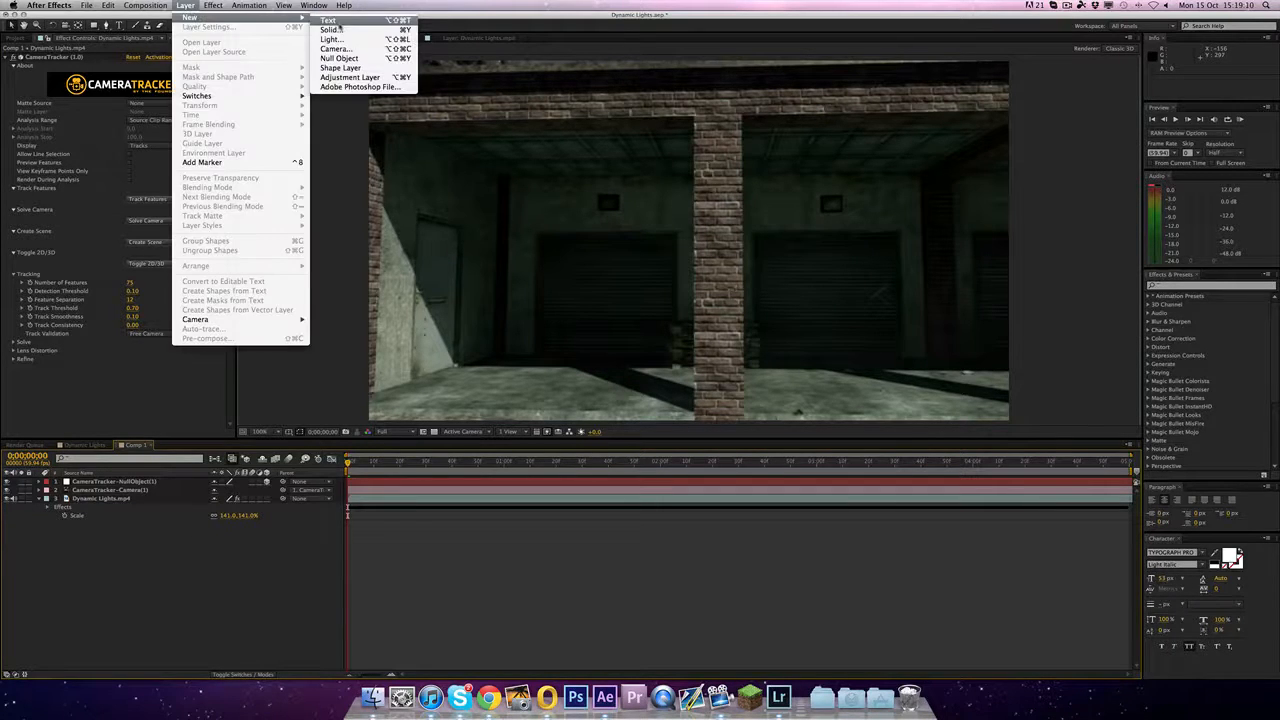
click(332, 30)
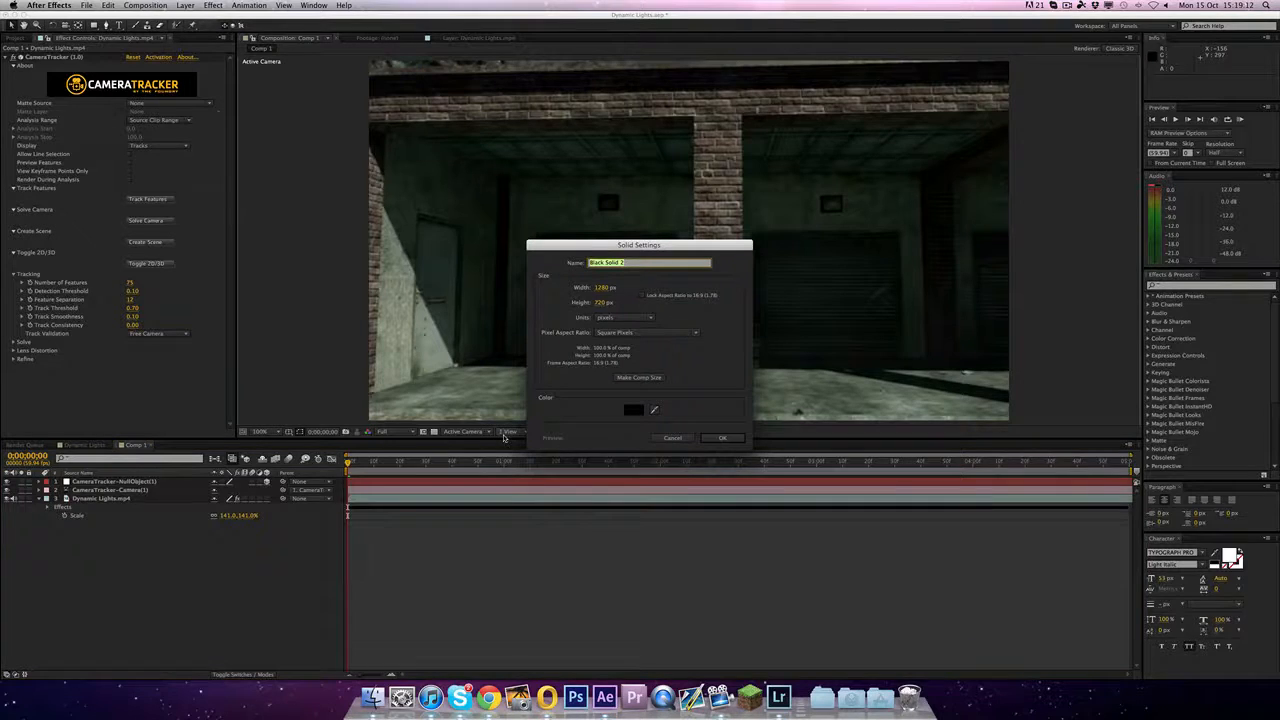
text(Light1)
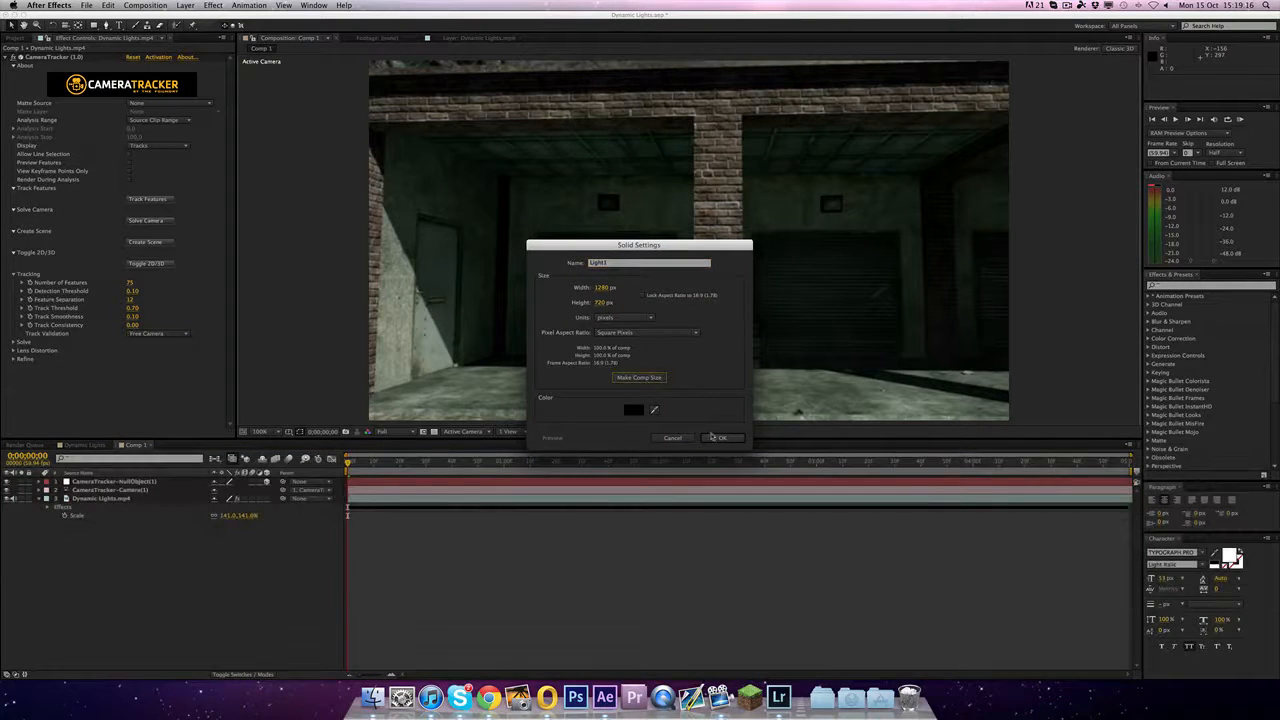
click(212, 4)
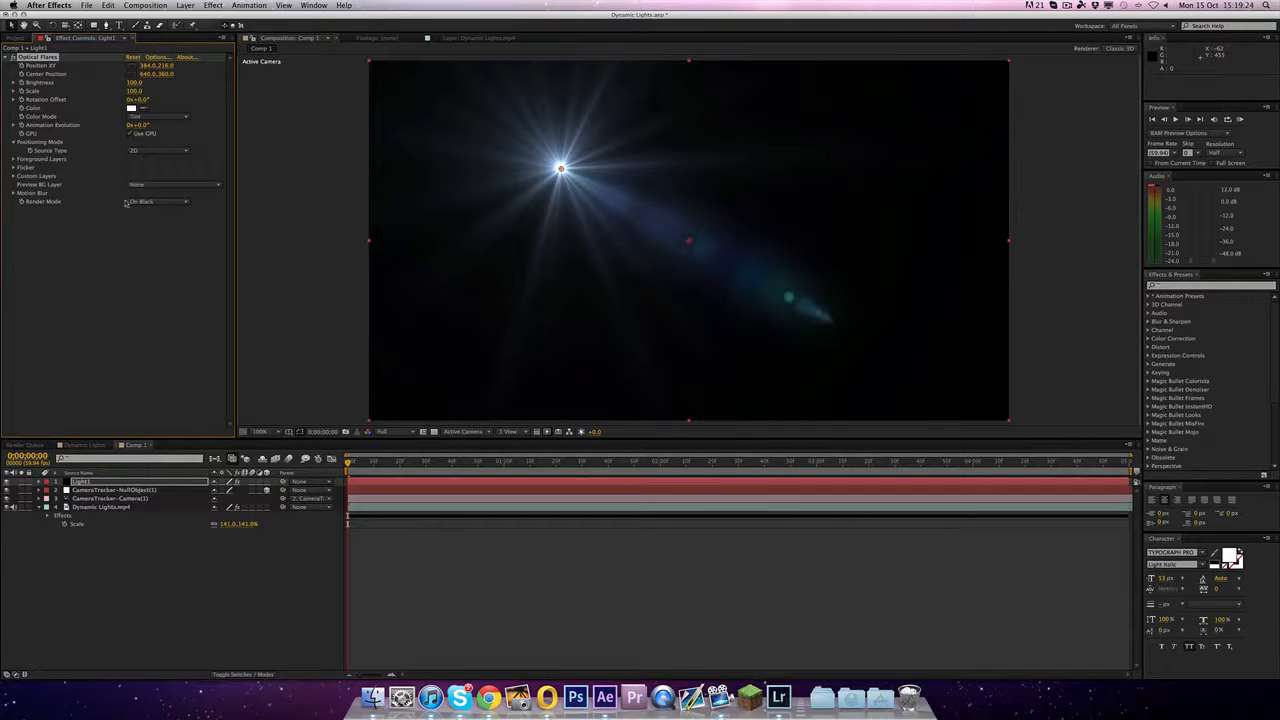
Render the flare On Transparent and drag its centre toward the upper-left pillar.
click(156, 200)
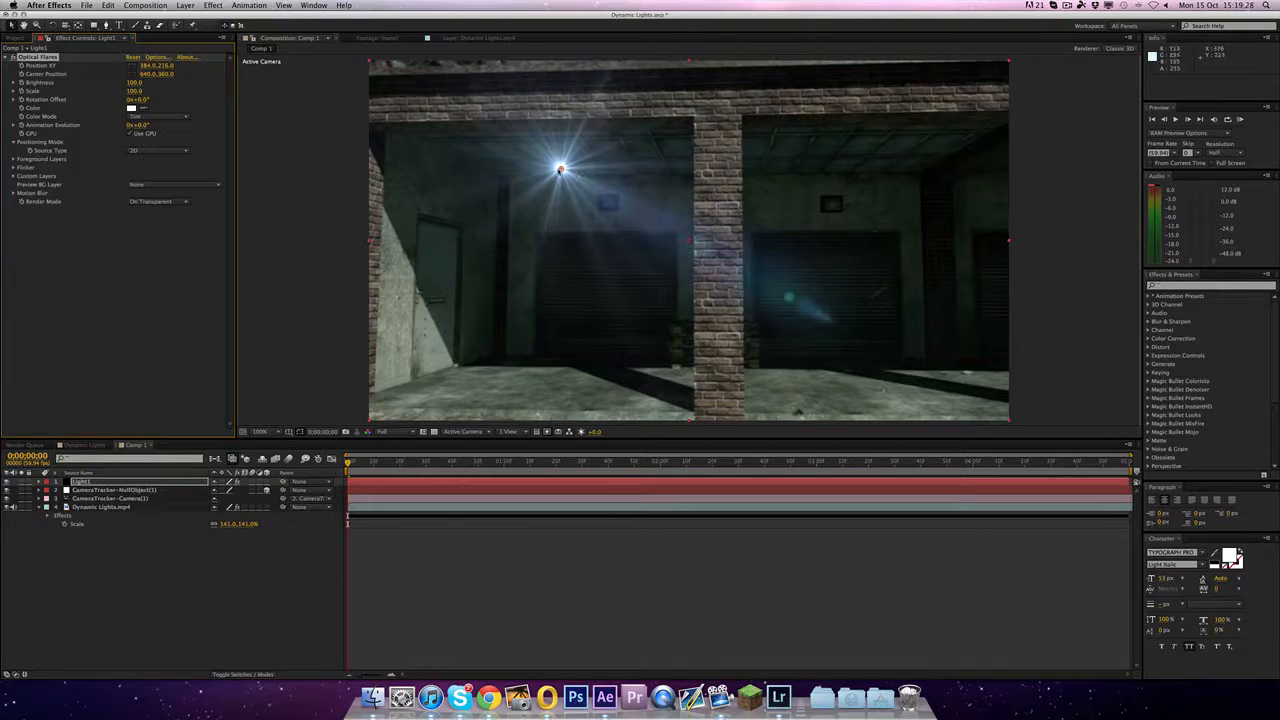
drag(560, 168, 592, 188)
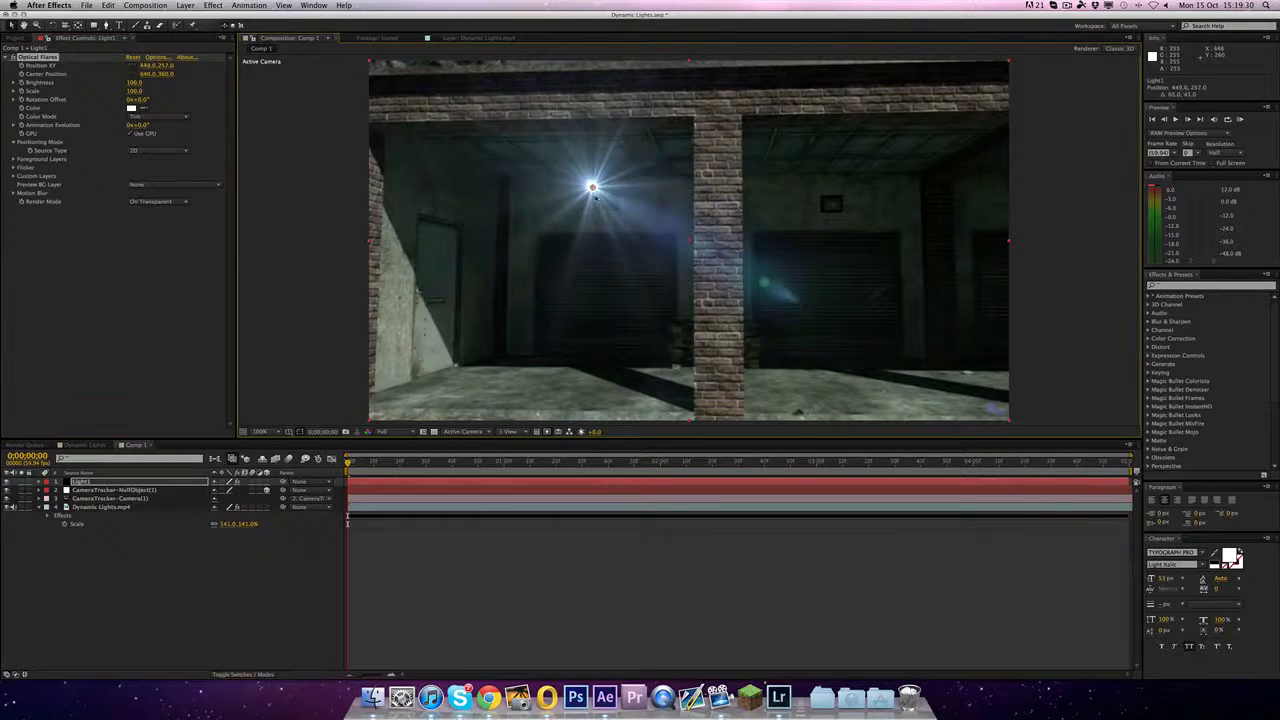
drag(592, 188, 610, 204)
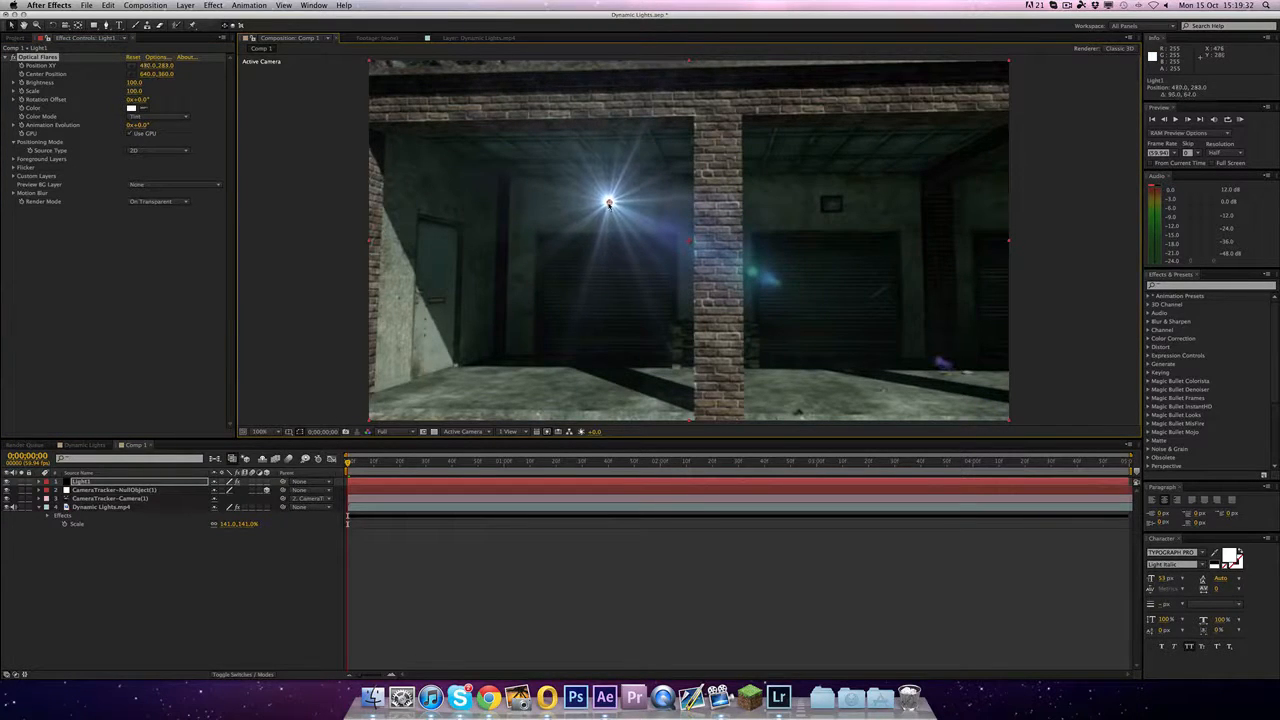
click(100, 508)
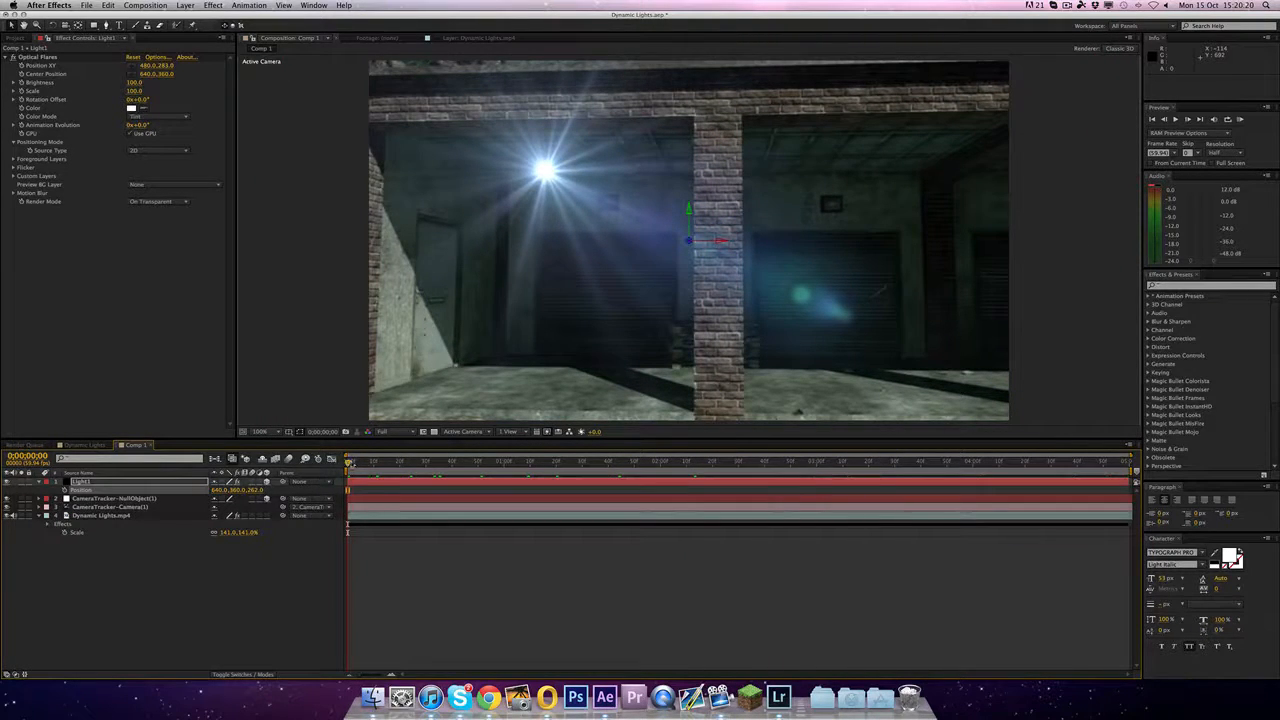
Scrub to a later frame and back to review the enlarged Light1 flare in the shot.
click(1076, 460)
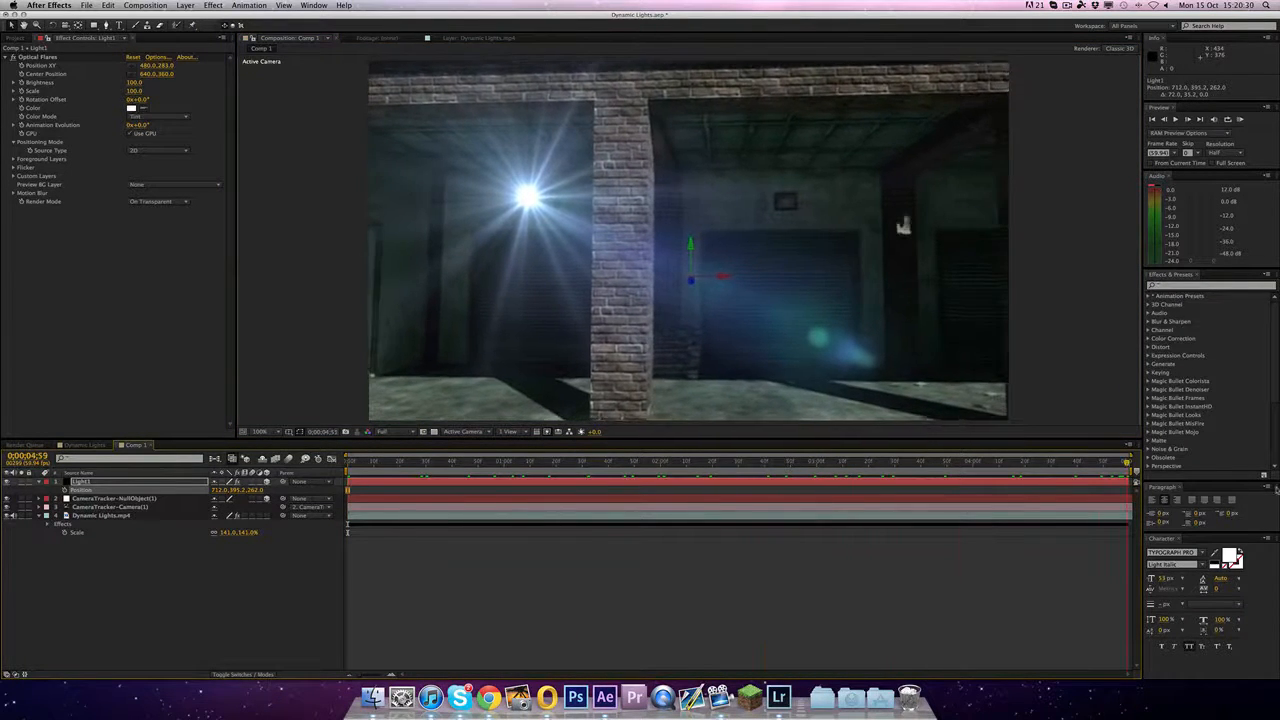
click(348, 460)
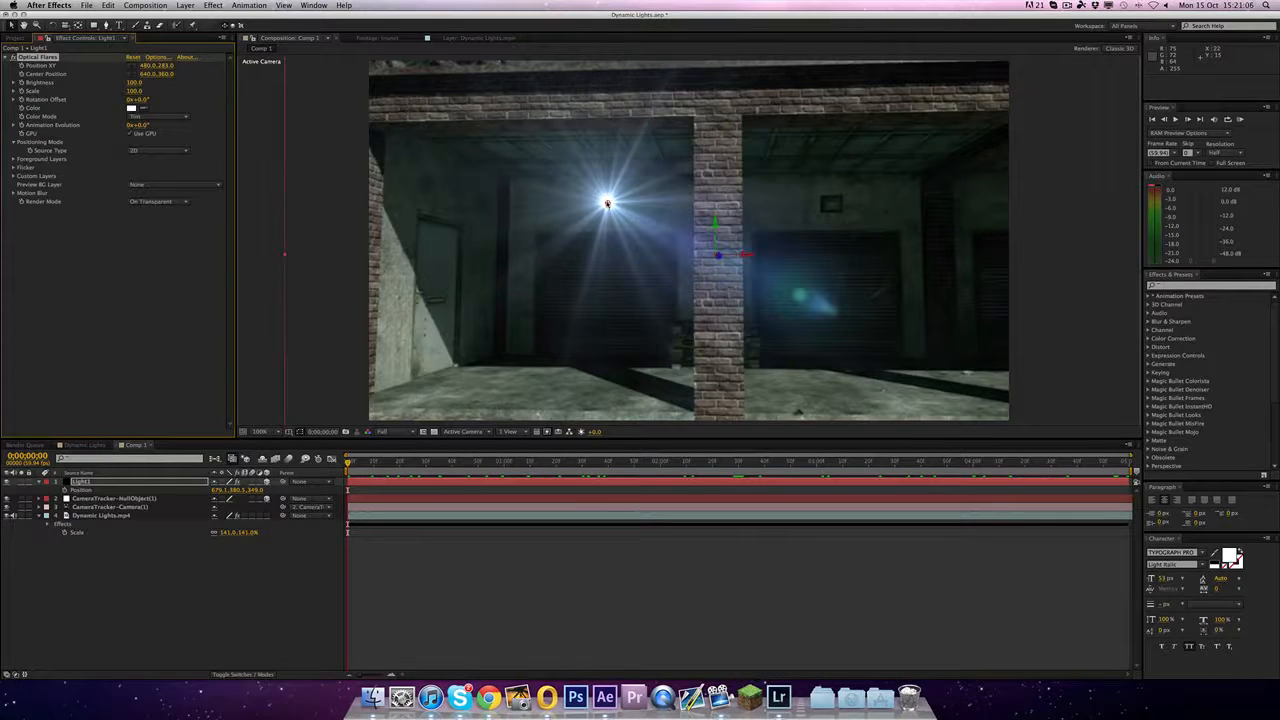
Launch the Optical Flares options editor for the Light1 flare.
click(156, 56)
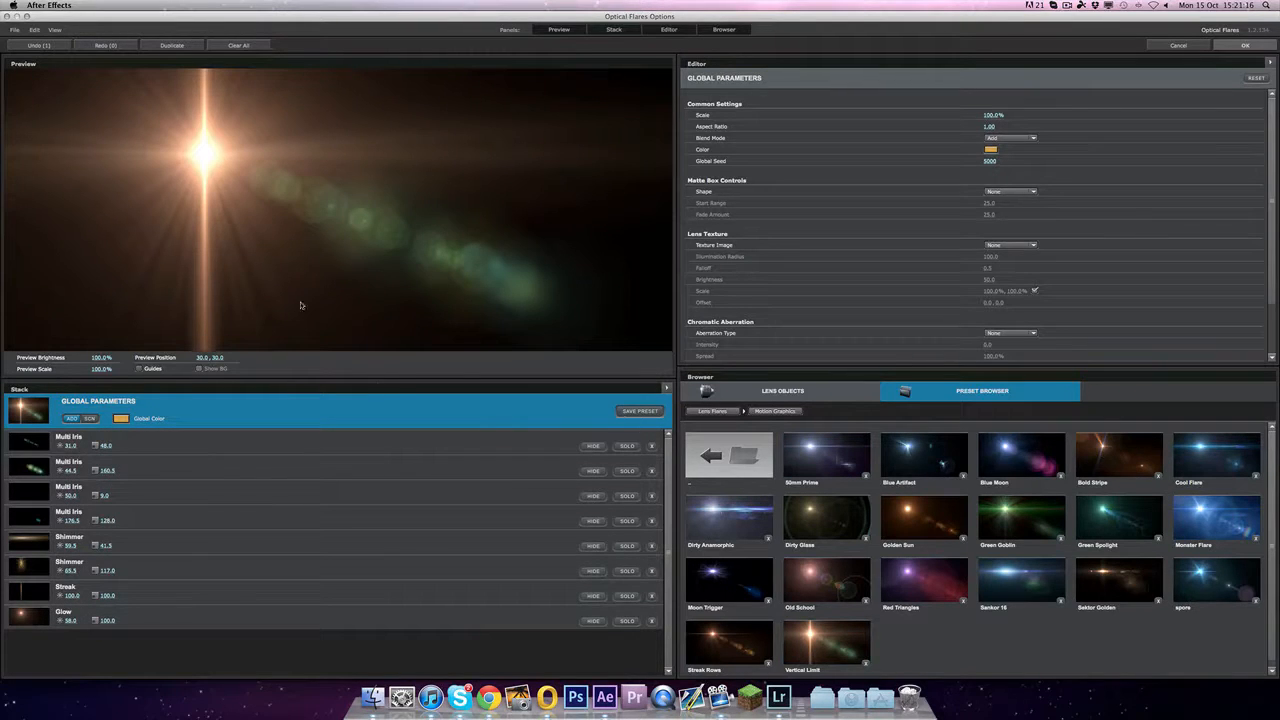
Inspect the first Multi Iris element, then return to the flare's Global Parameters.
click(68, 440)
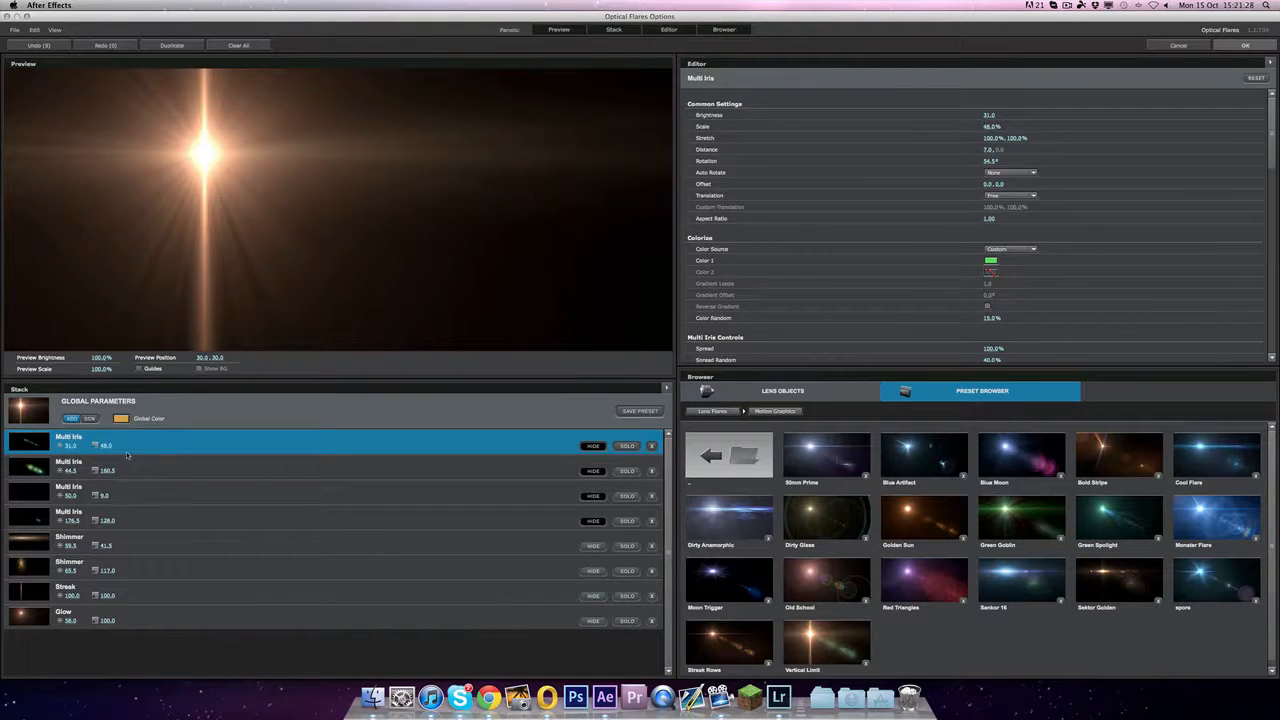
click(990, 260)
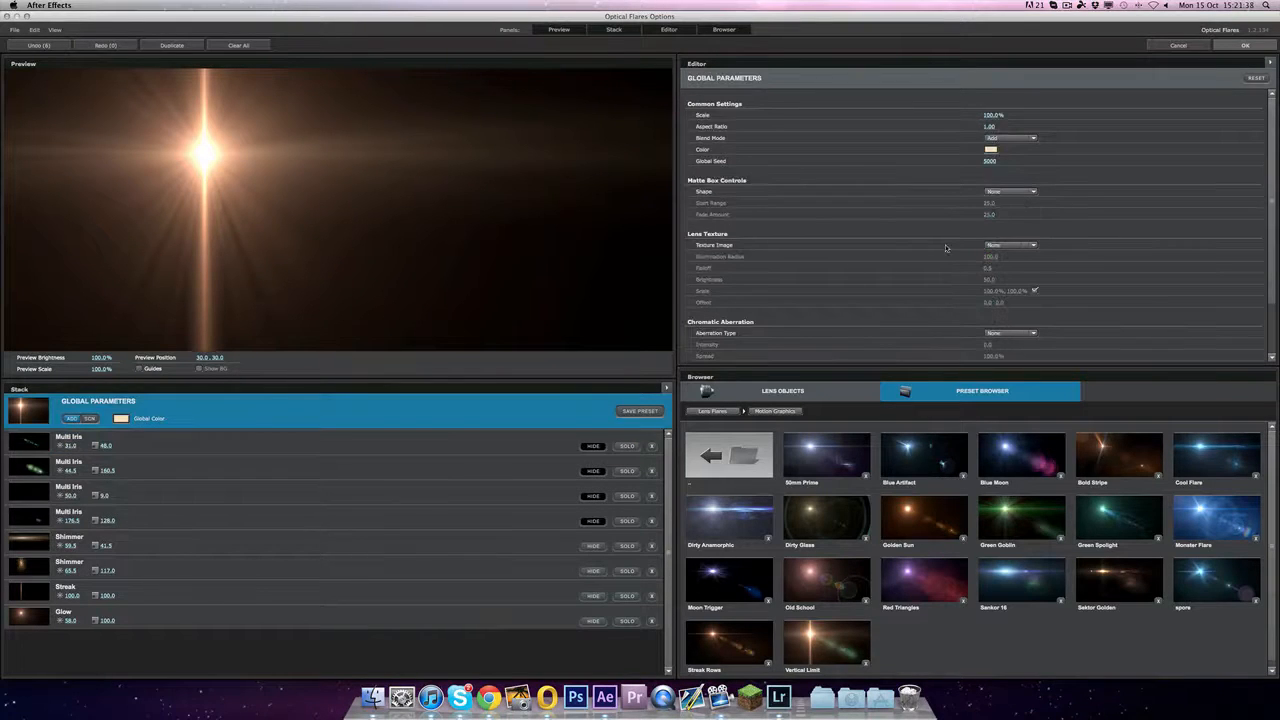
mouse_move(210, 598)
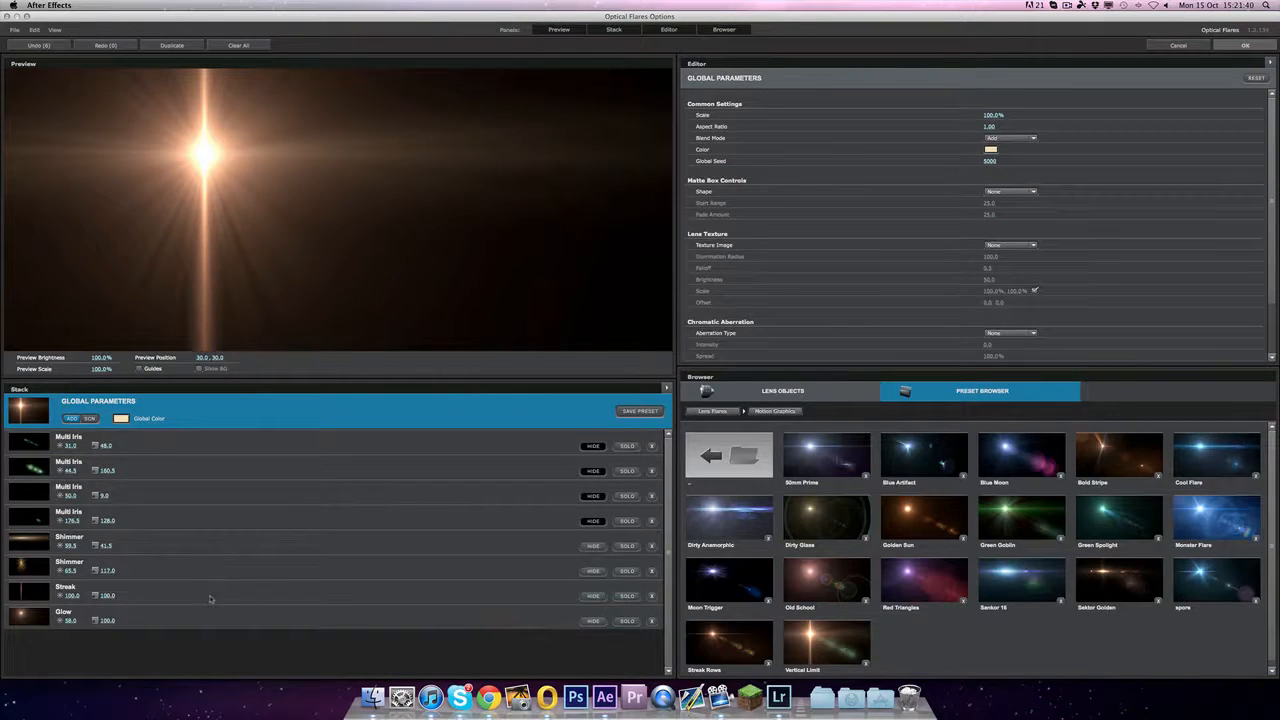
Give the Glow element a light, near-white Color 1 and return to After Effects.
click(68, 612)
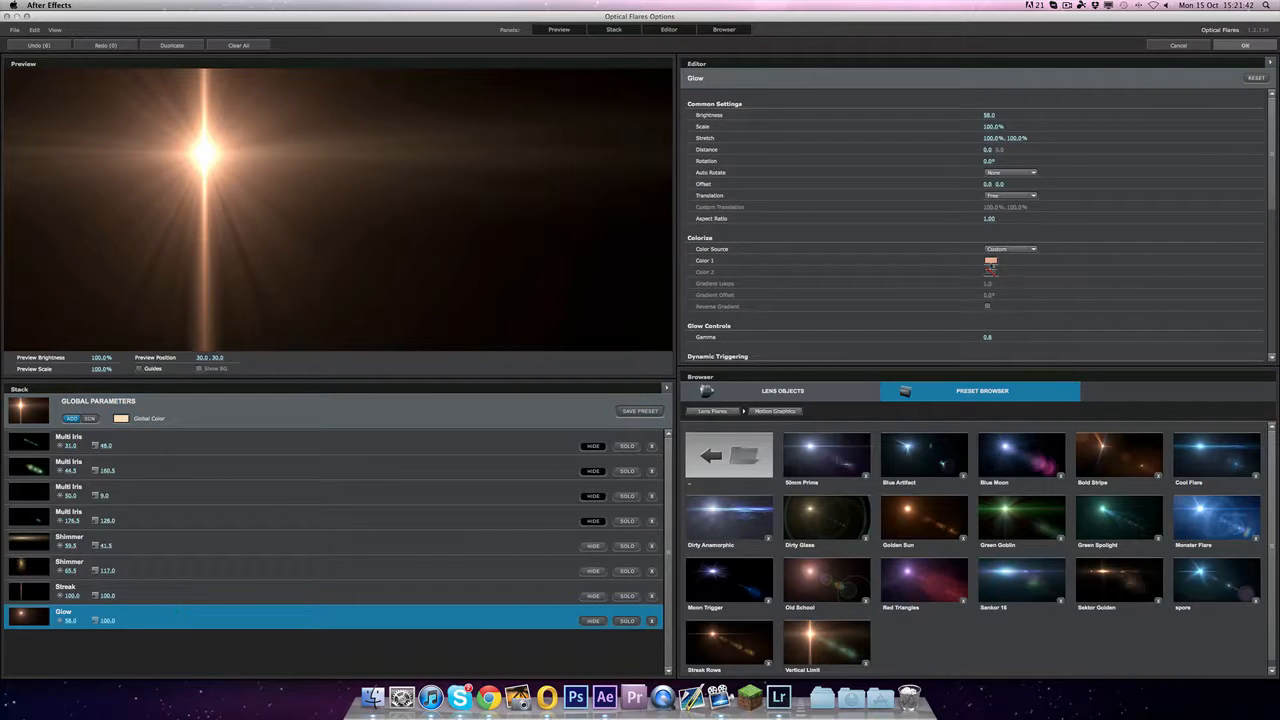
click(990, 260)
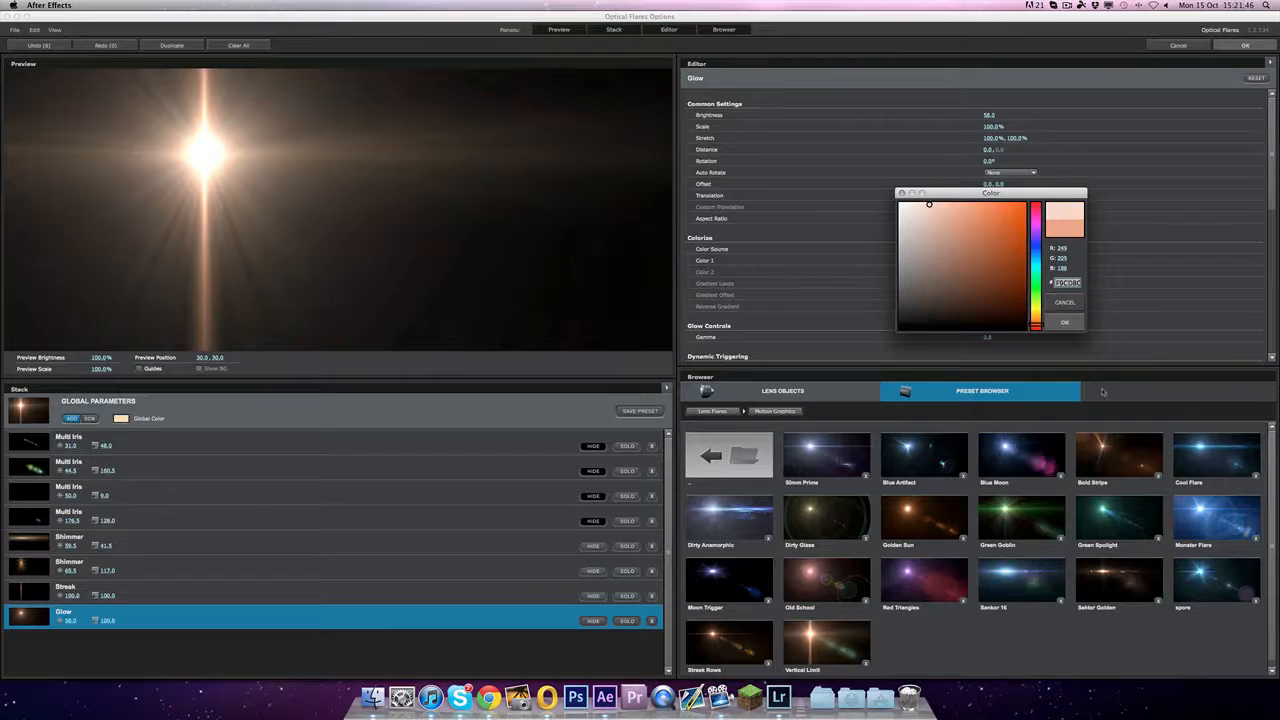
click(1064, 322)
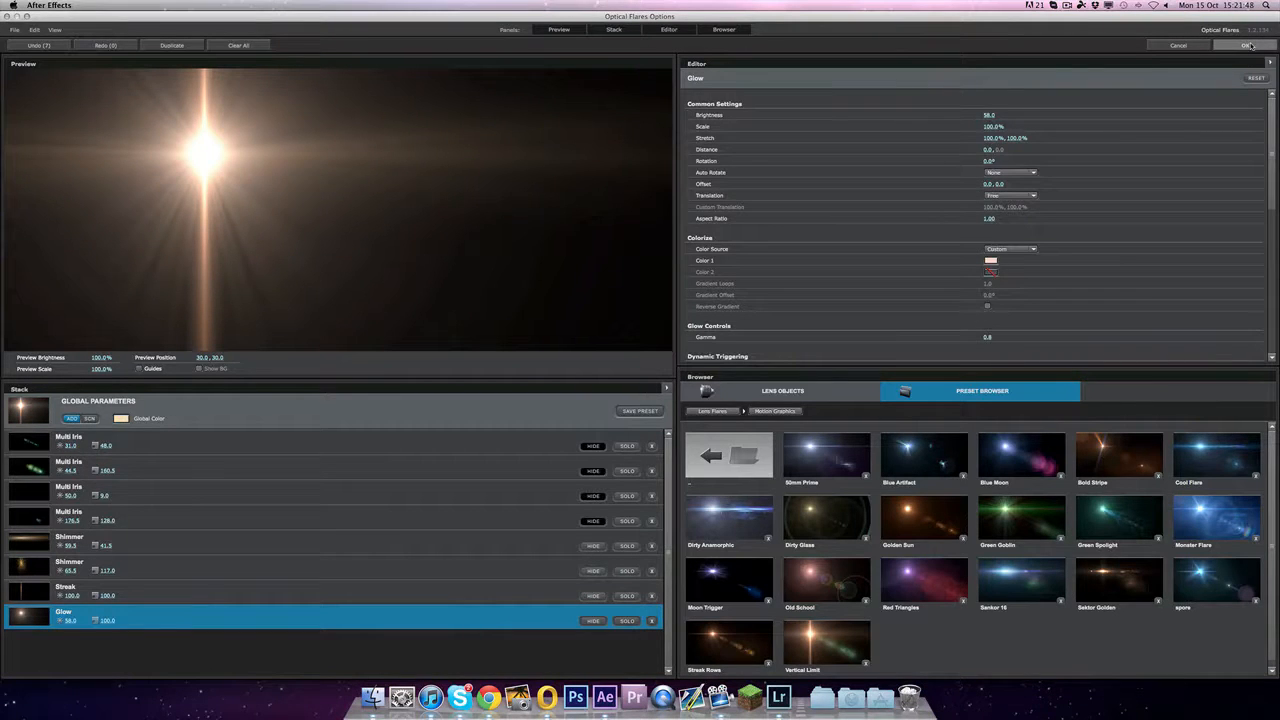
click(1248, 44)
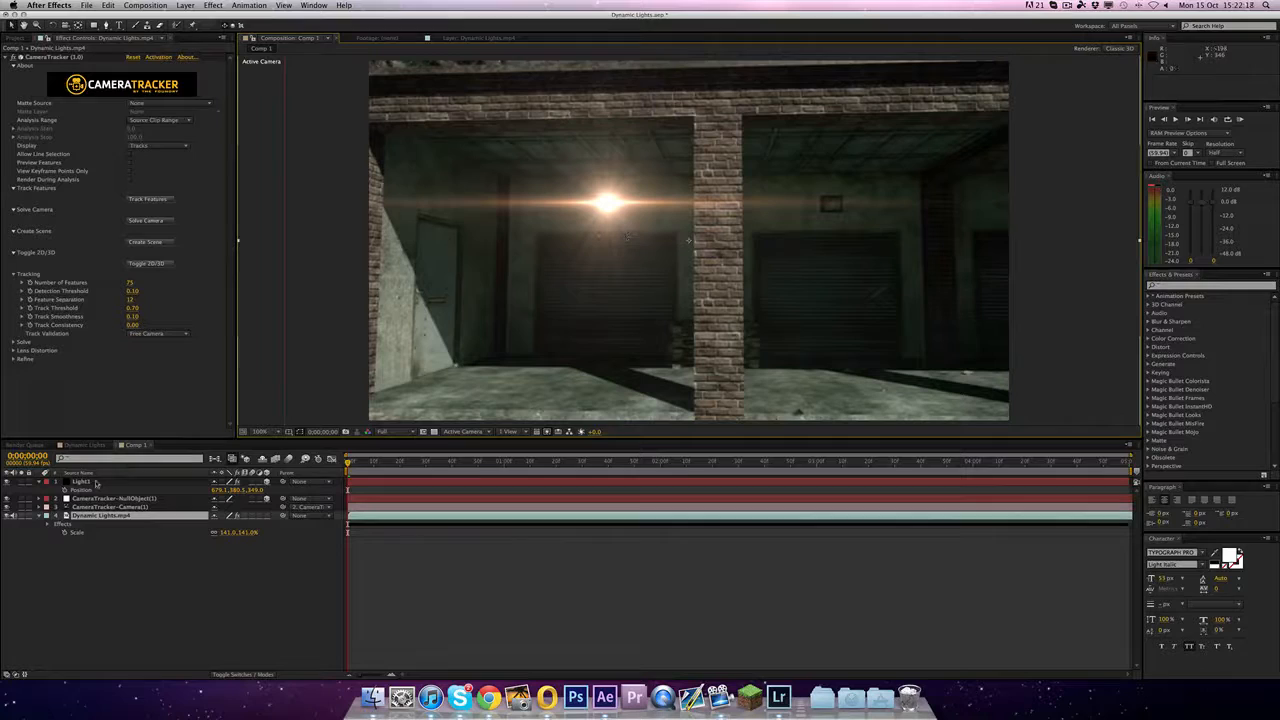
Drag the Light1 flare's center point so it sits over the left garage.
click(80, 480)
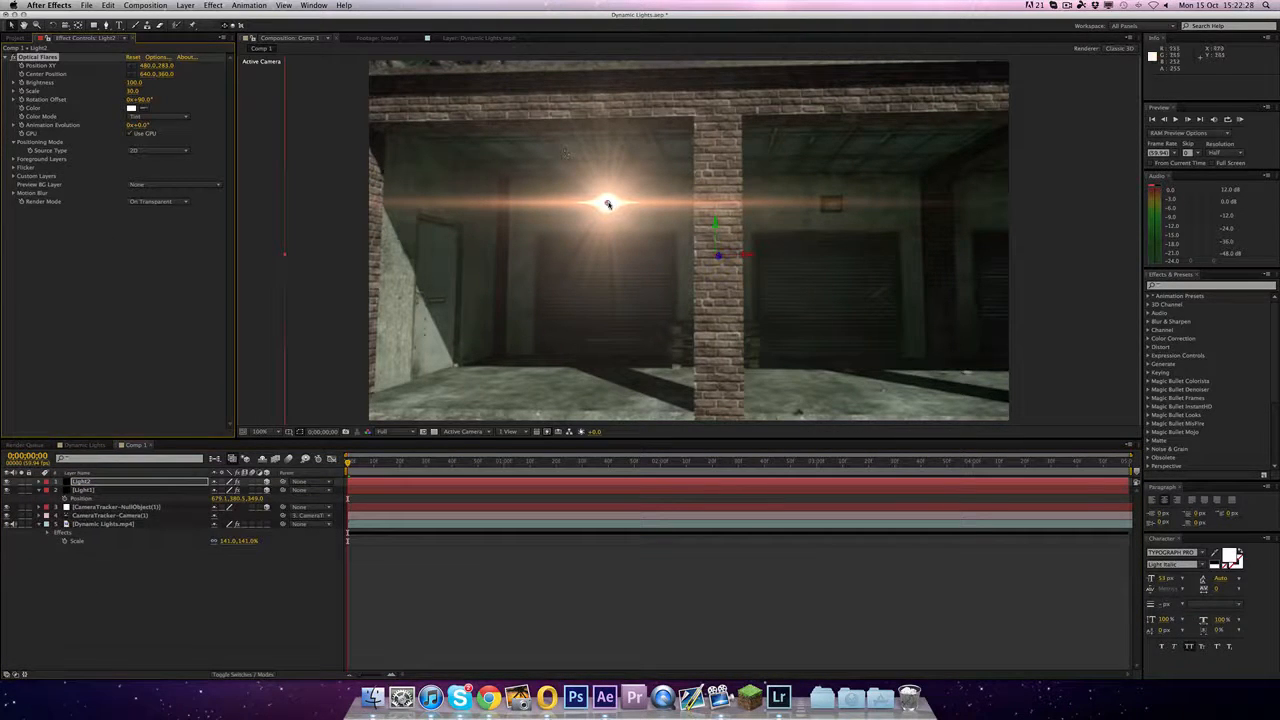
drag(608, 204, 832, 204)
text(wiggle(2,10))
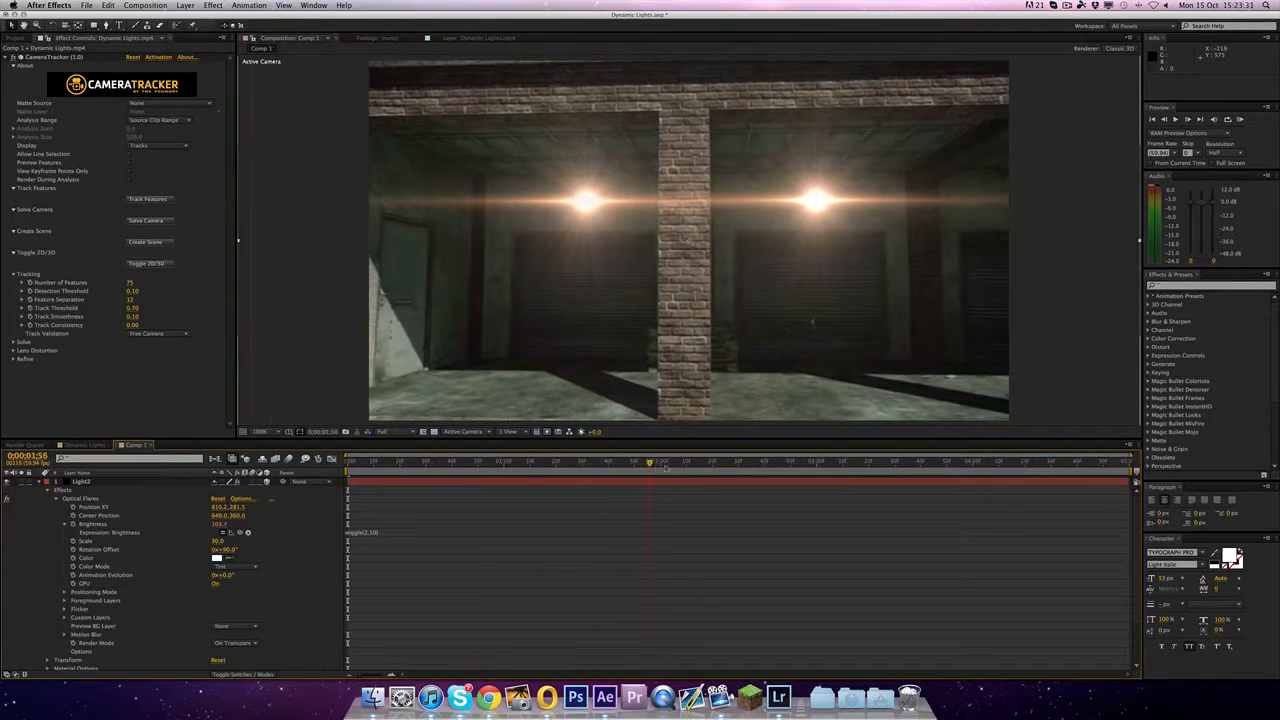
Add a flicker expression to the light's Brightness and save the project with Cmd+S.
click(890, 460)
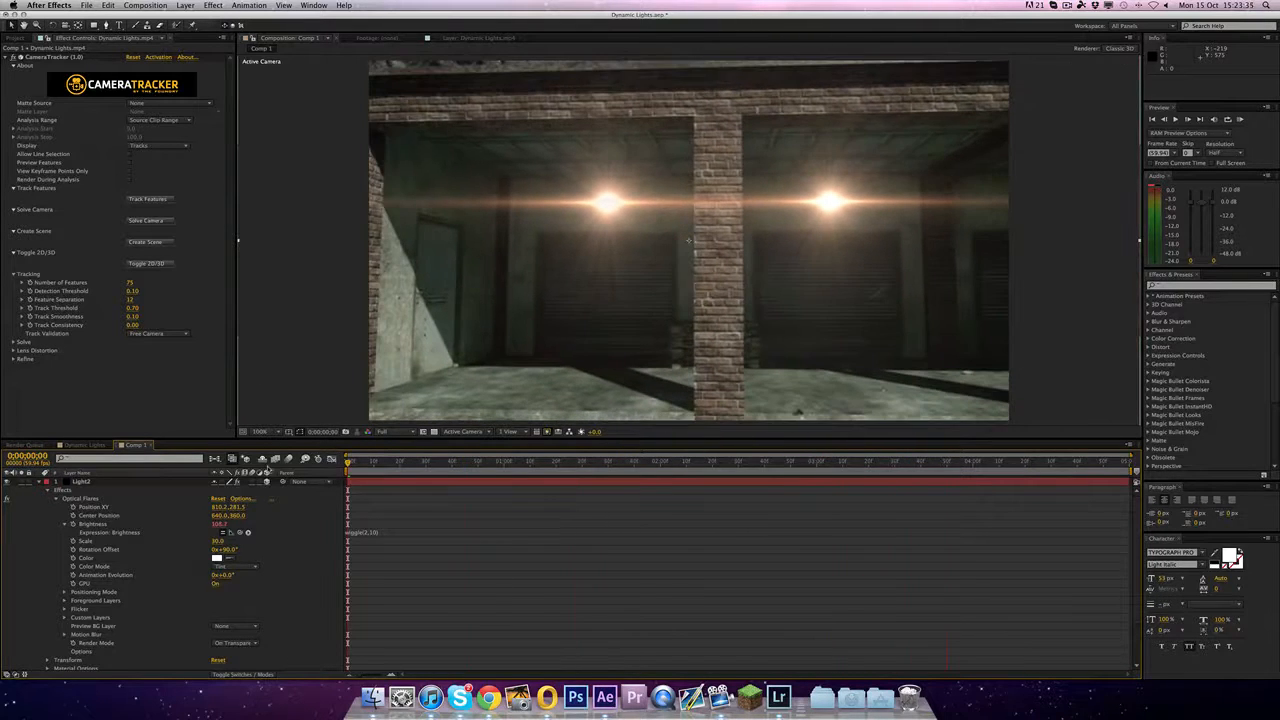
key(cmd+s)
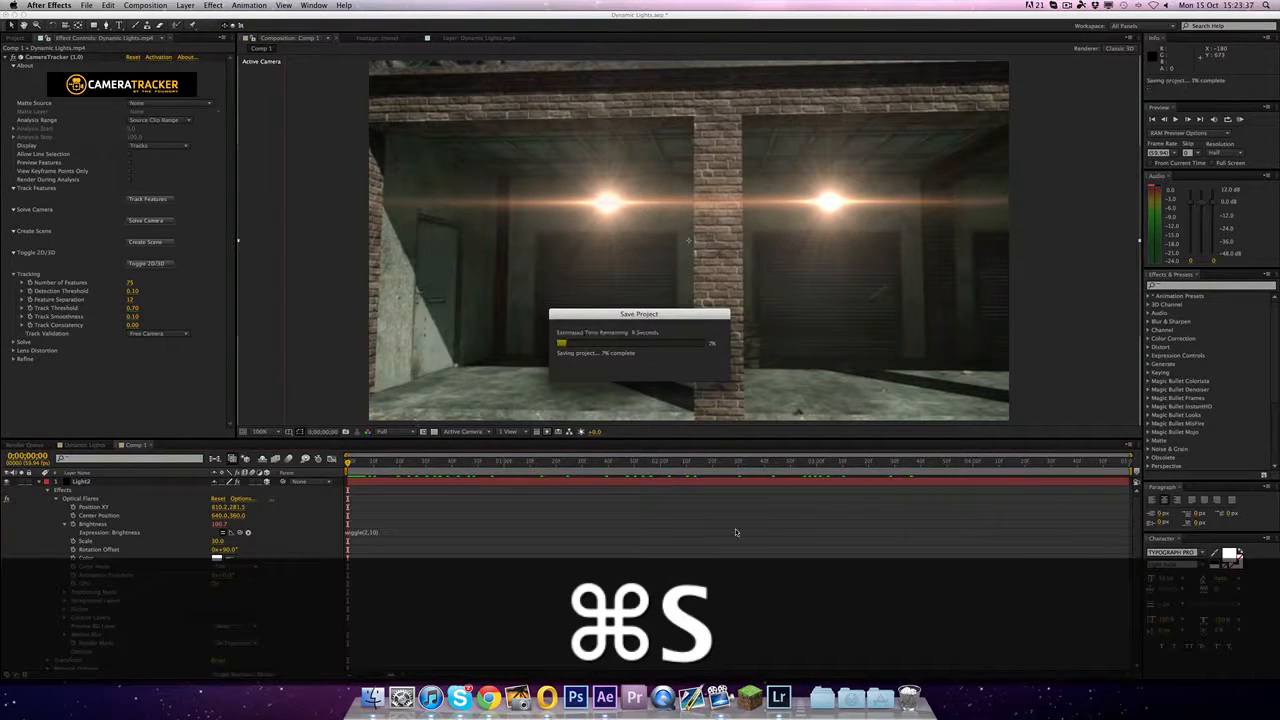
key(cmd+s)
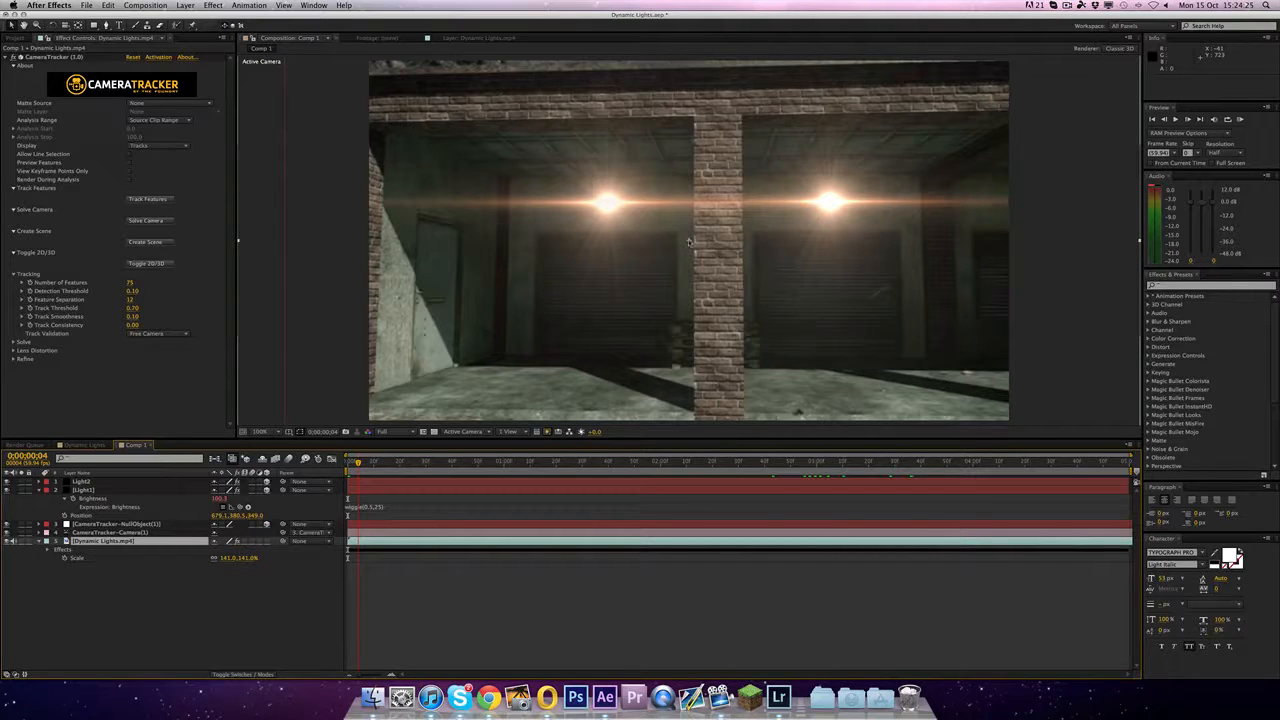
mouse_move(598, 204)
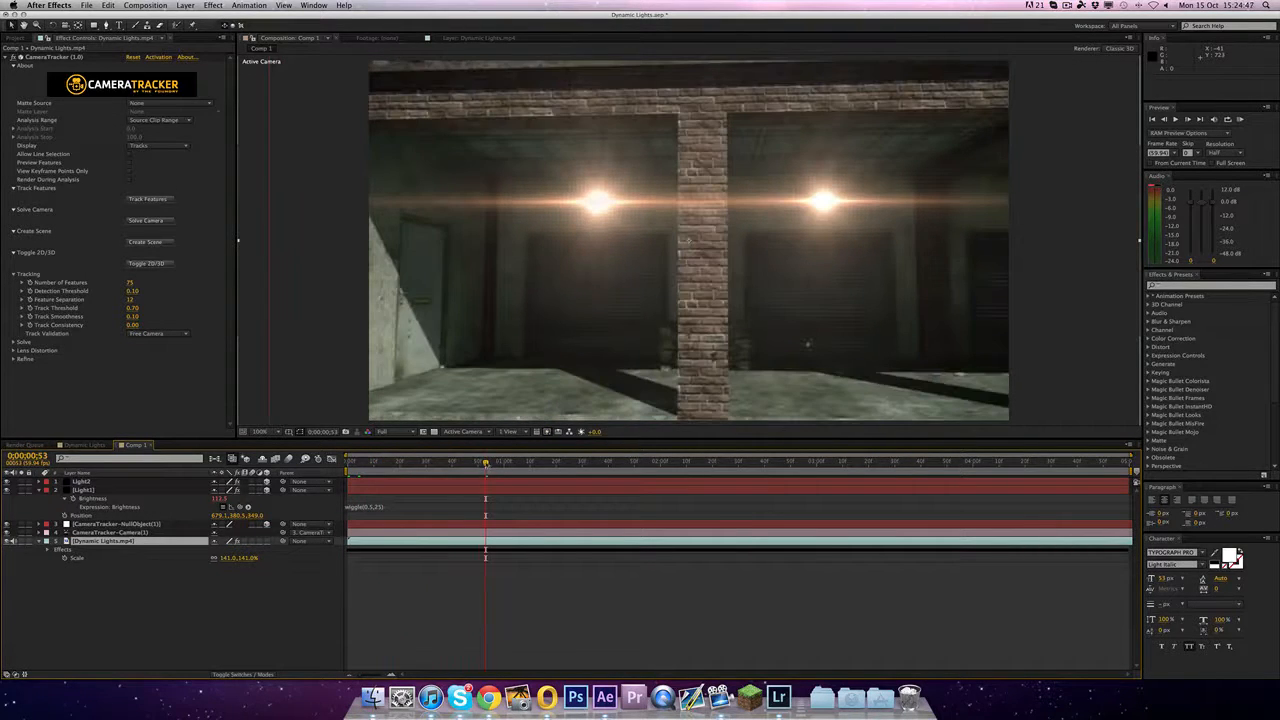
click(604, 460)
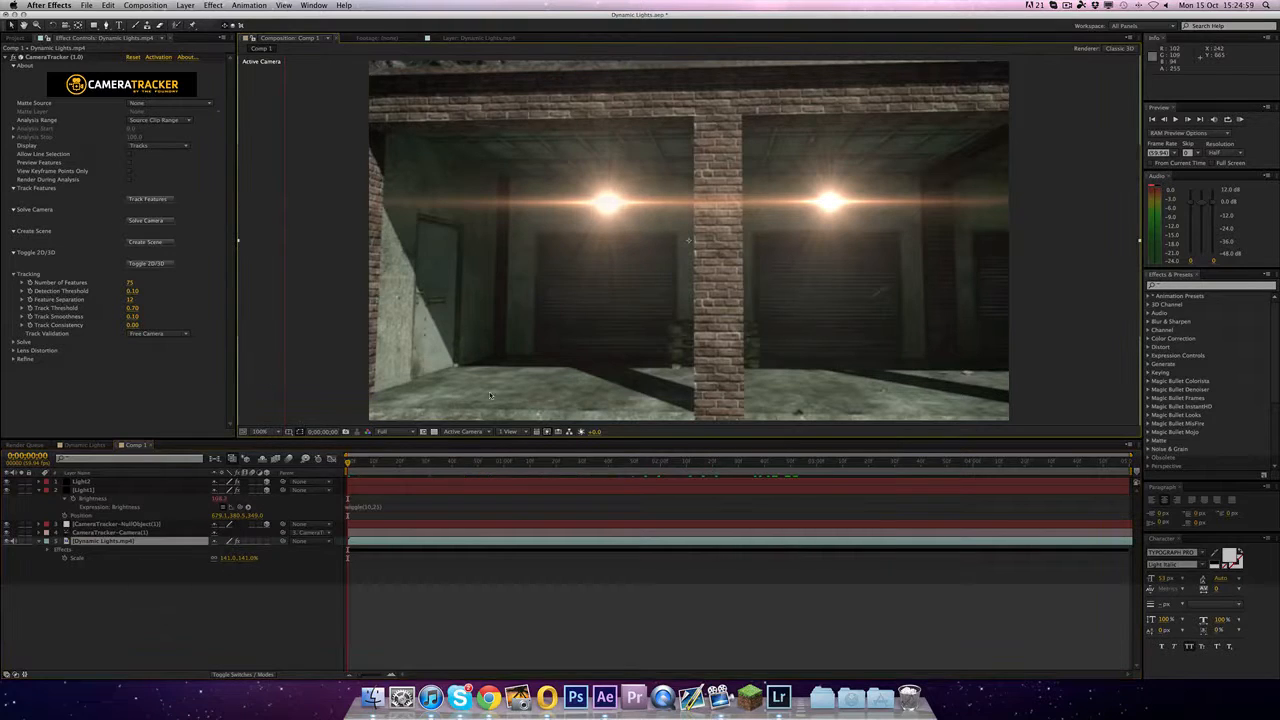
key(cmd+s)
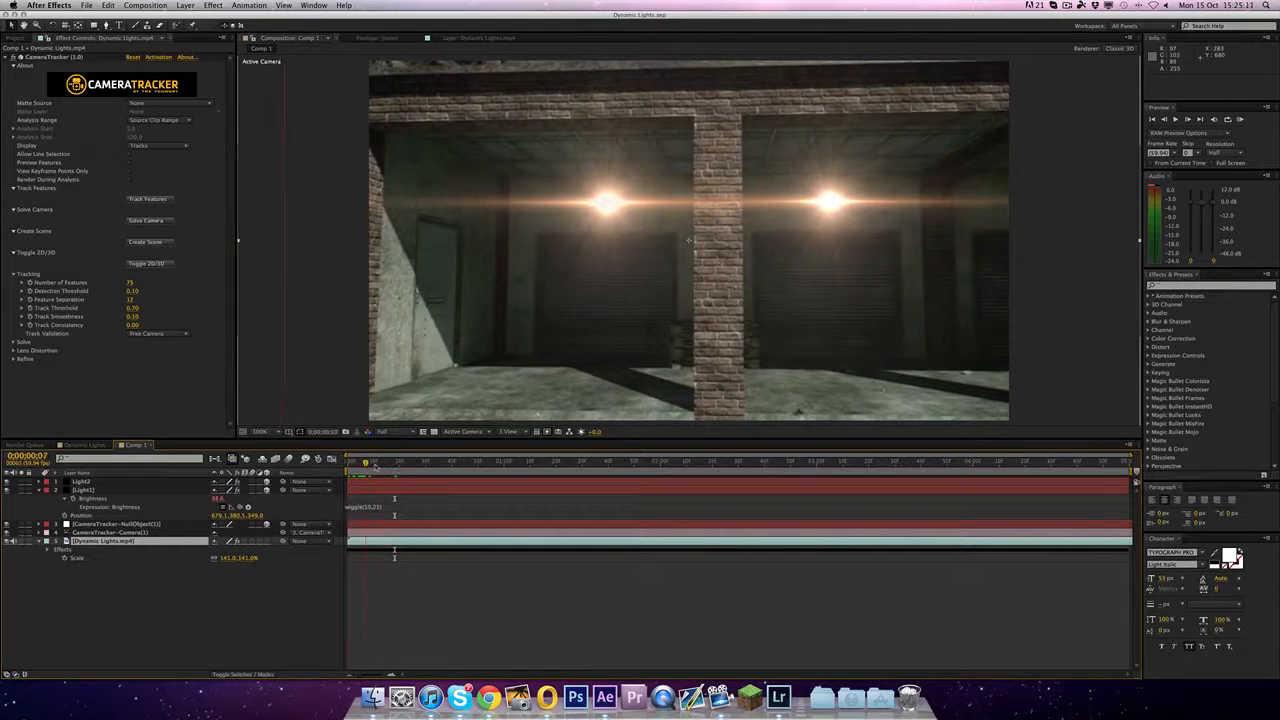
click(490, 460)
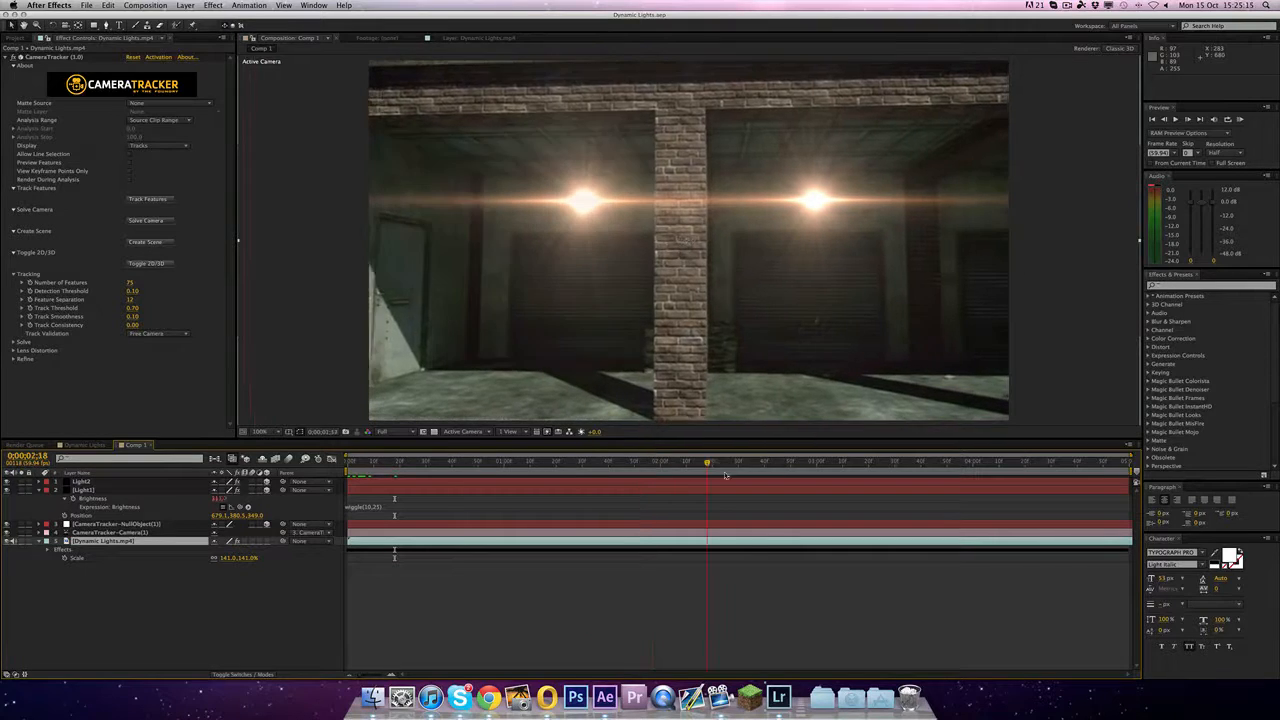
drag(708, 462, 1120, 462)
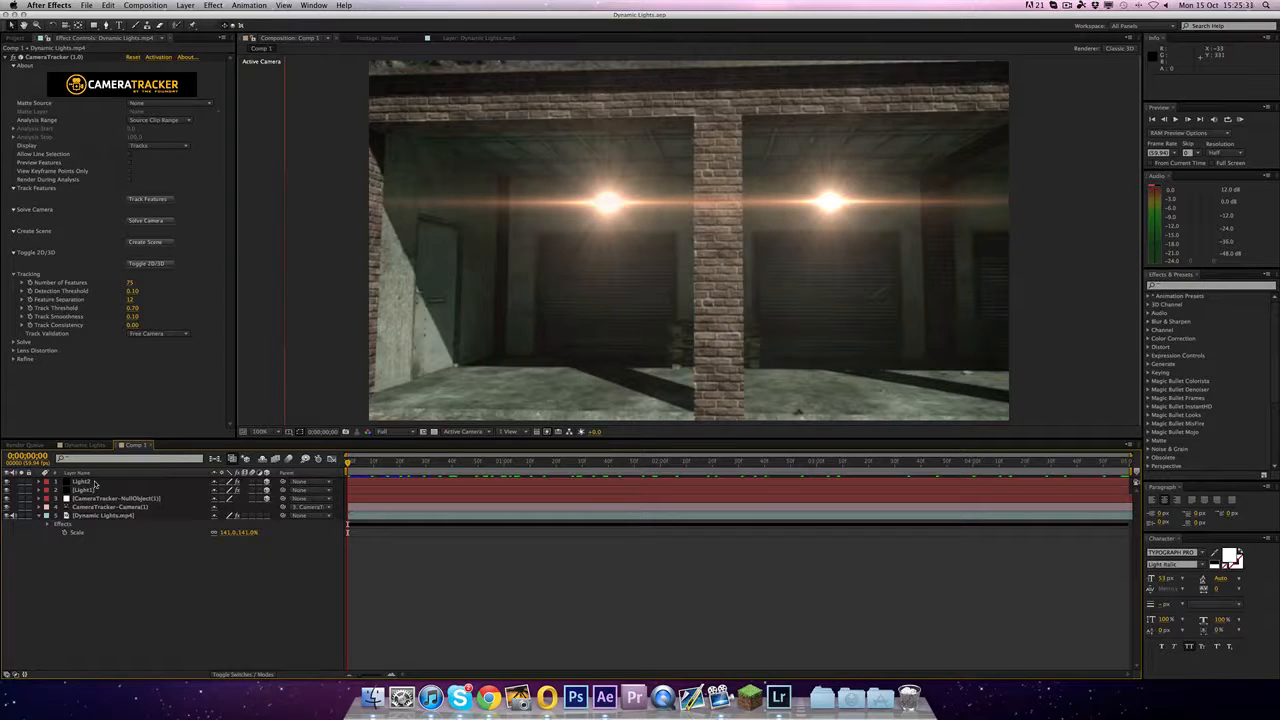
Draw a Pen mask around the garage openings on the light layer and reveal Mask 1's properties.
click(84, 488)
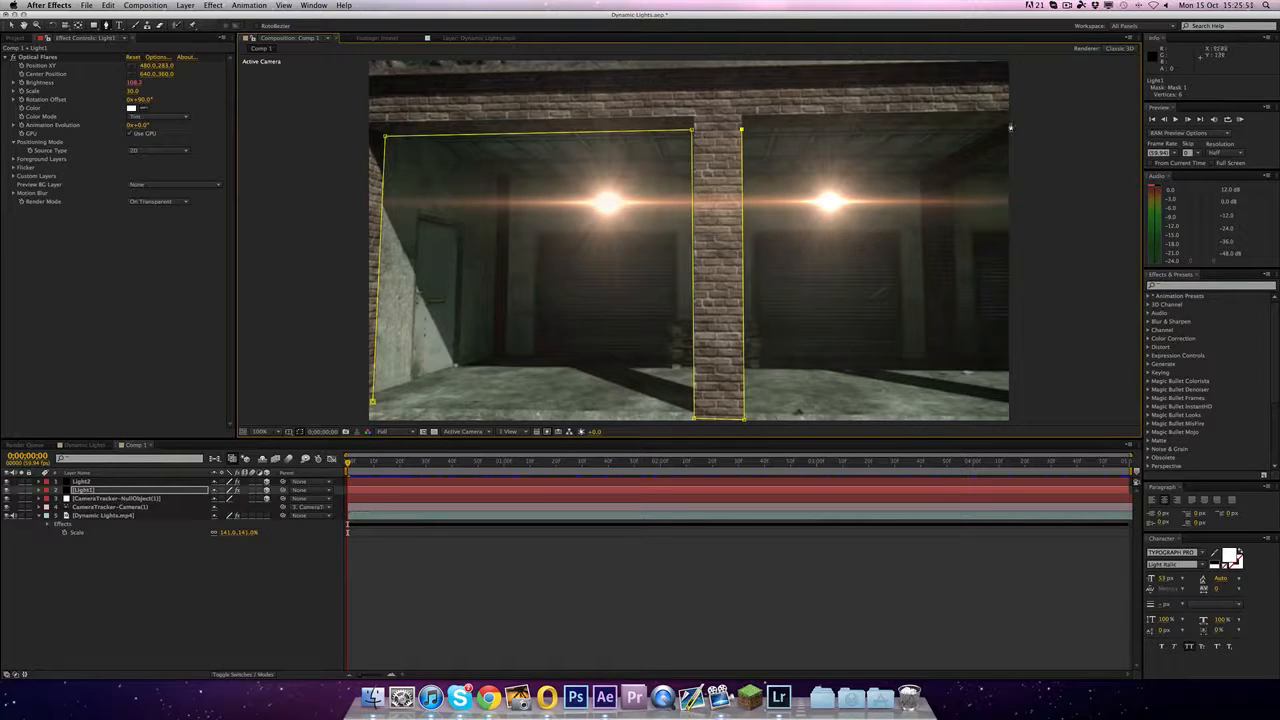
drag(740, 130, 1012, 124)
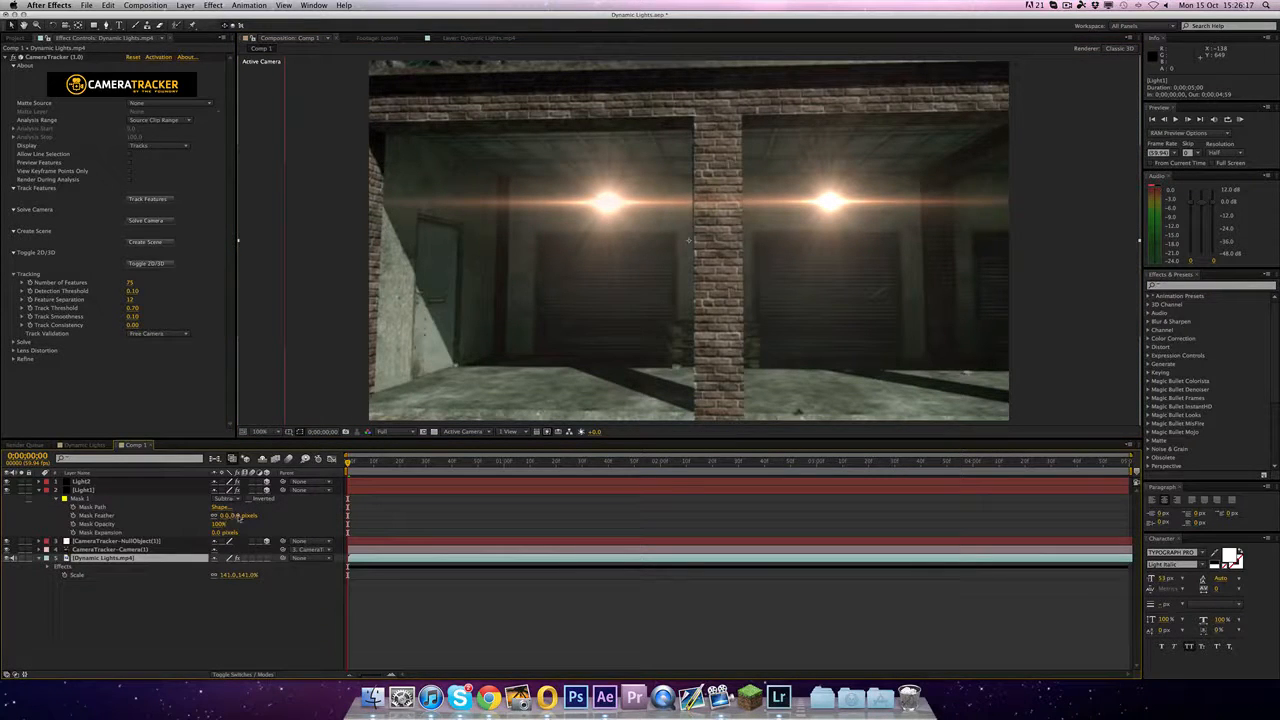
click(80, 480)
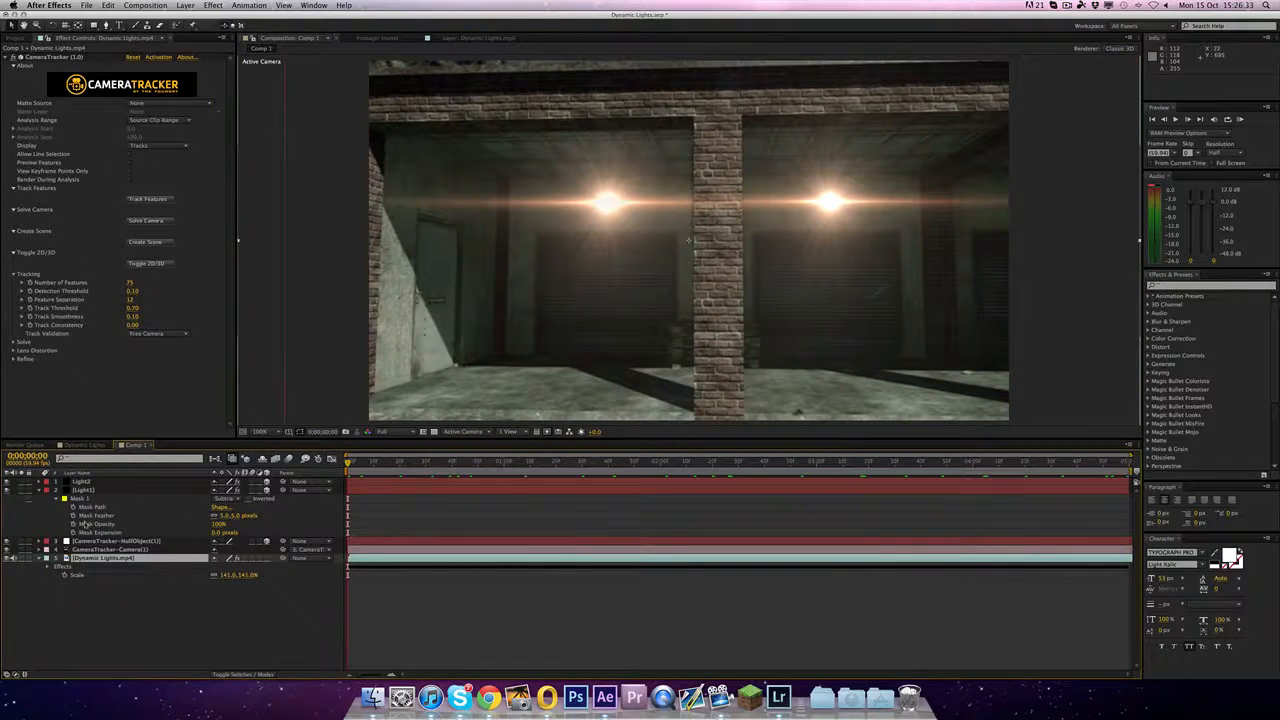
Check the light layer's mask path at a later frame so the flare stays behind the pillar.
click(82, 482)
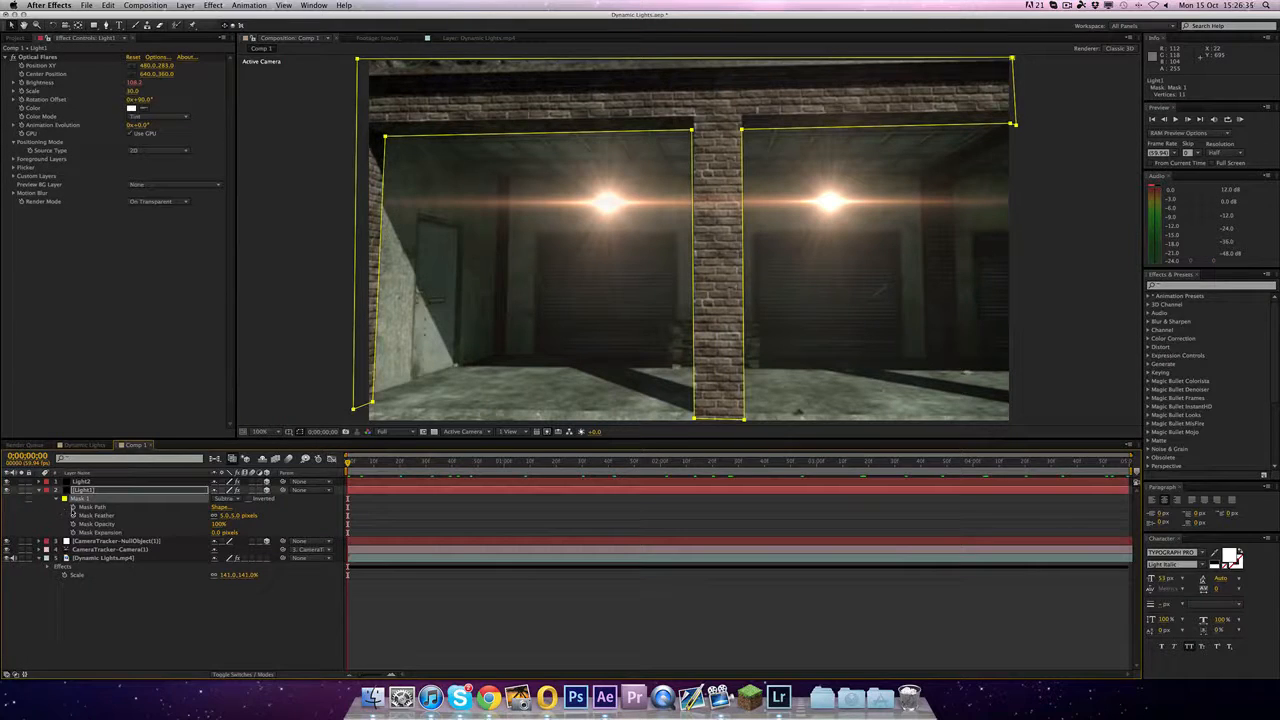
mouse_move(72, 516)
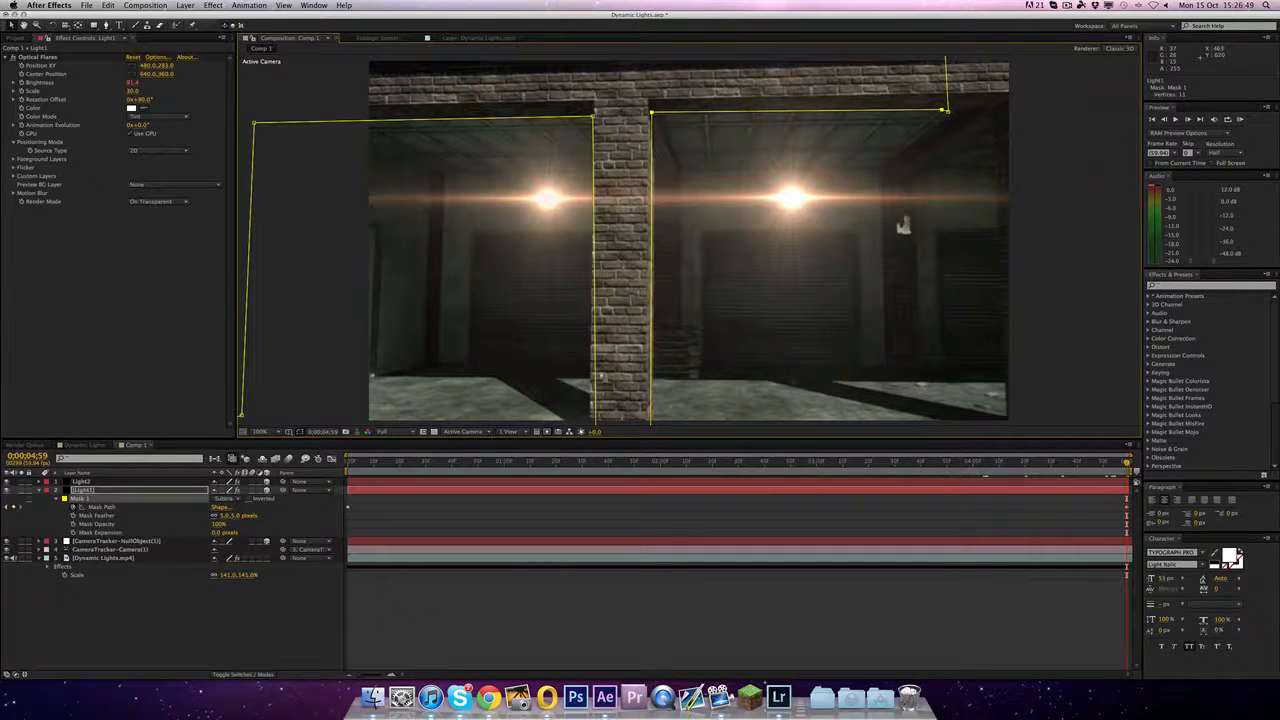
click(264, 432)
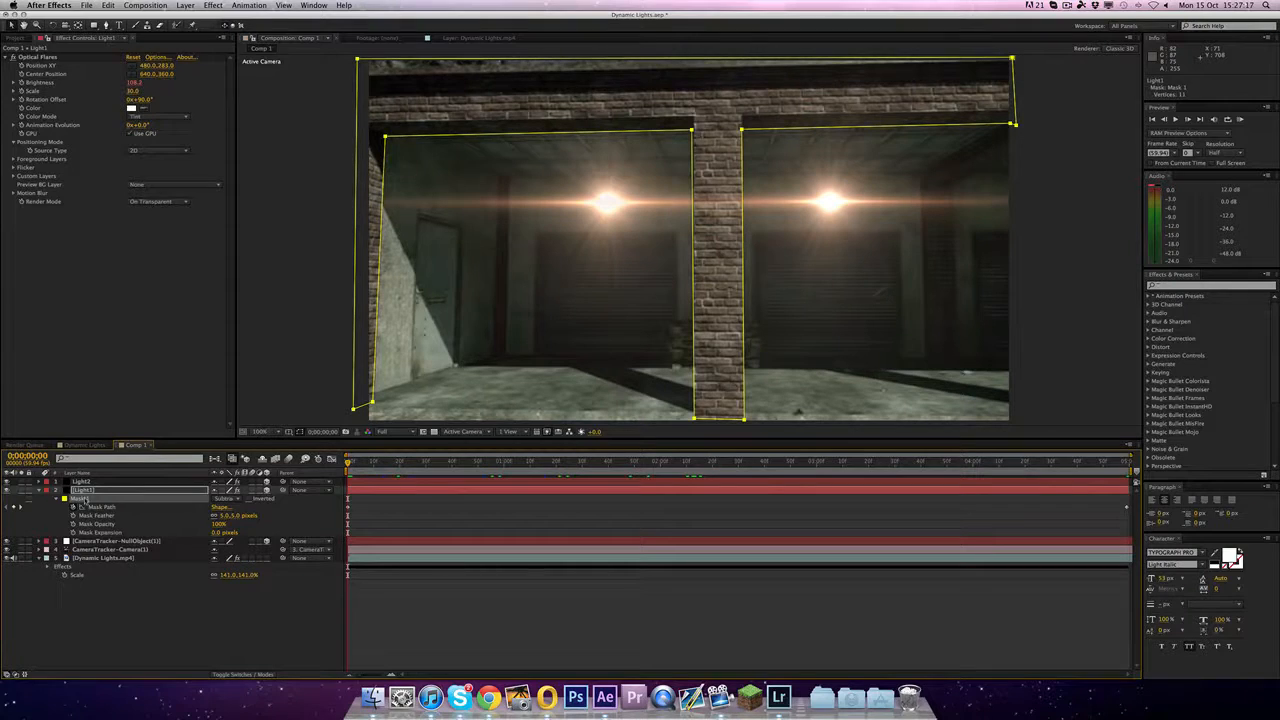
key(cmd+c)
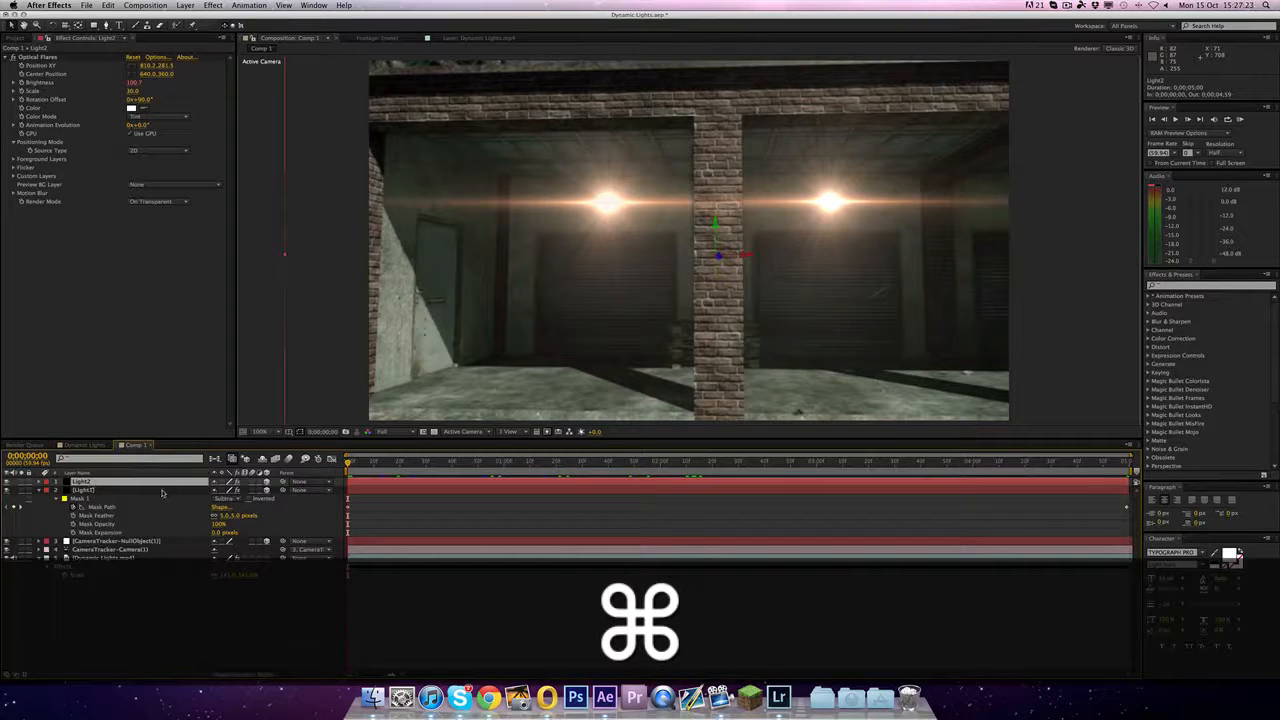
key(cmd+v)
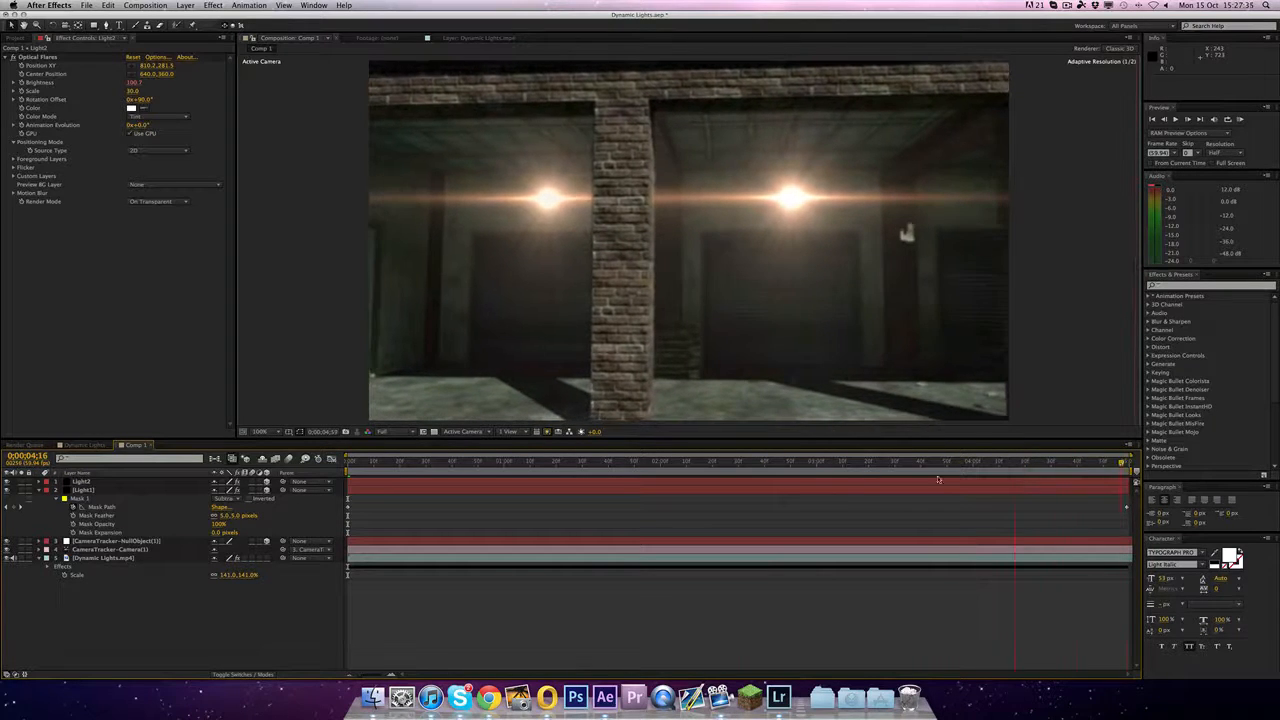
Copy the adjustment layers from the Dynamic Lights comp and paste them into Comp 1.
click(348, 460)
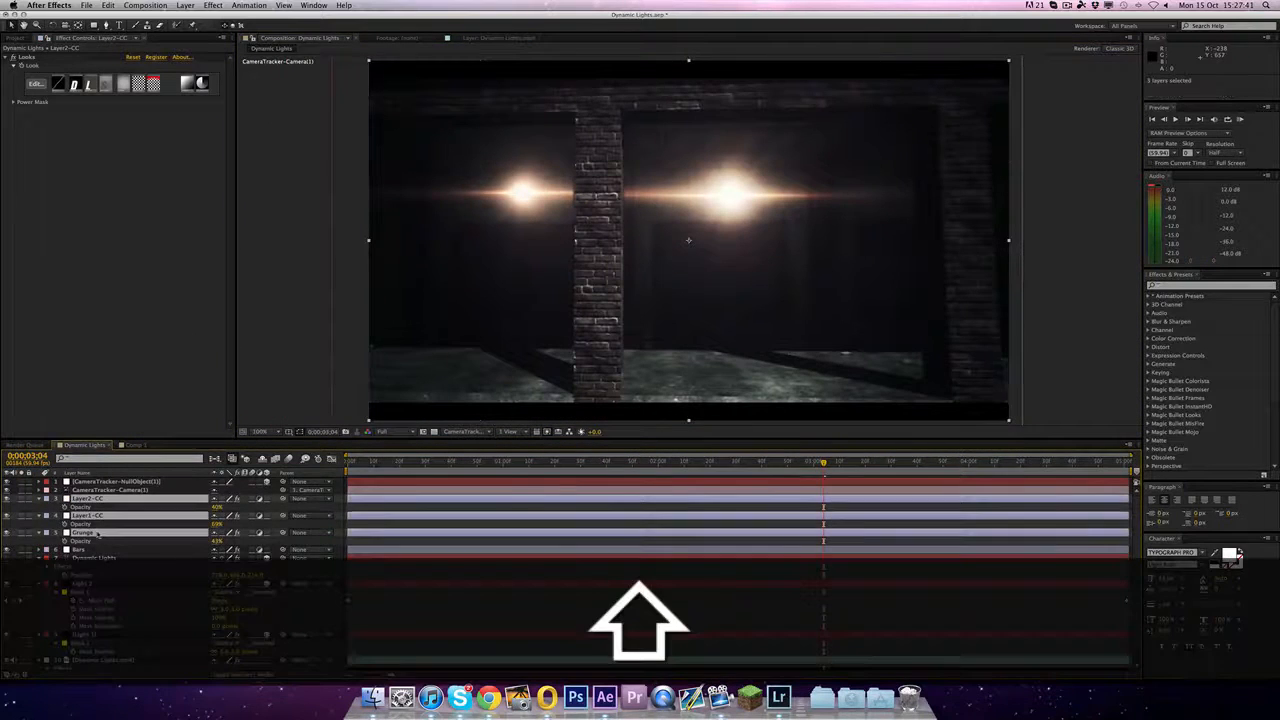
key(cmd+c)
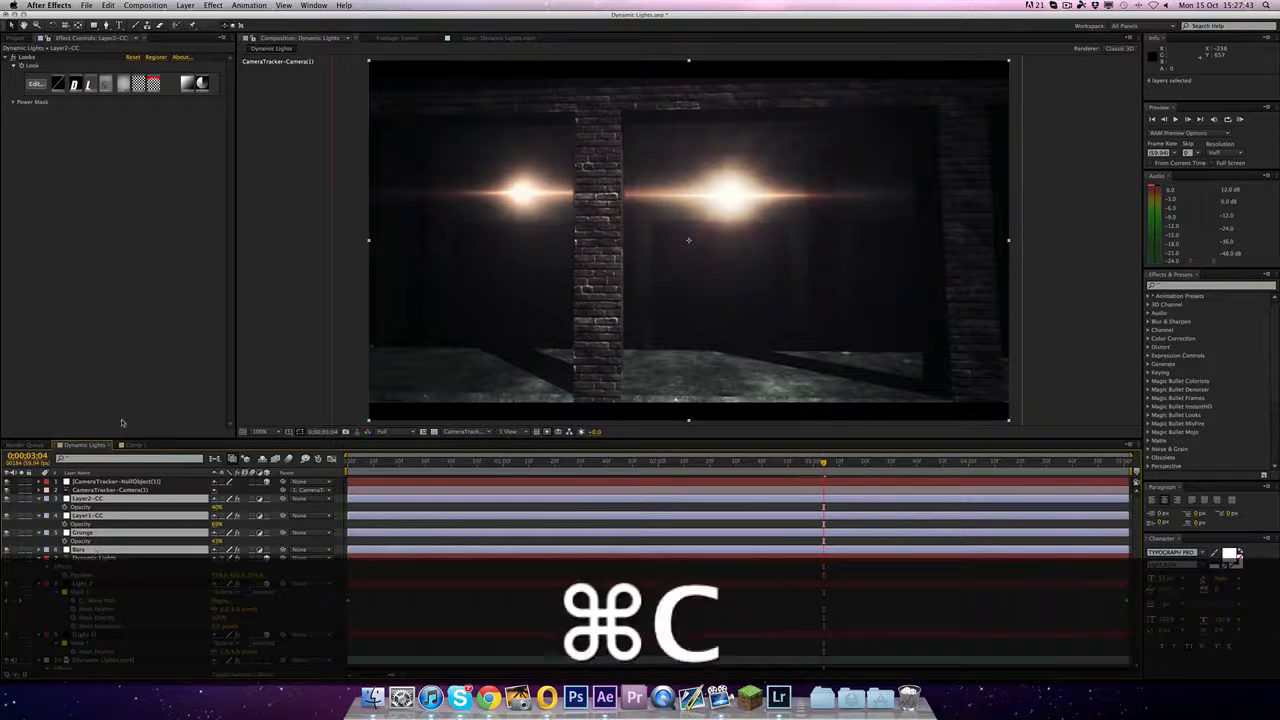
key(cmd+v)
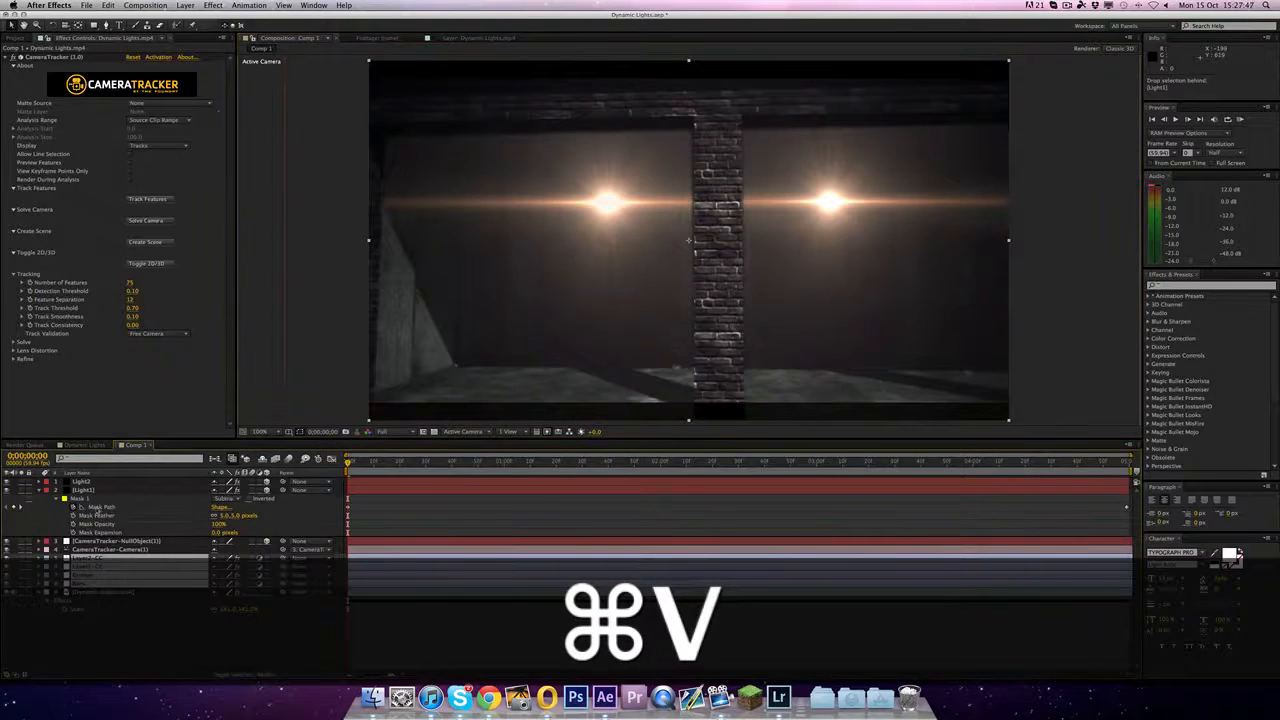
key(cmd+v)
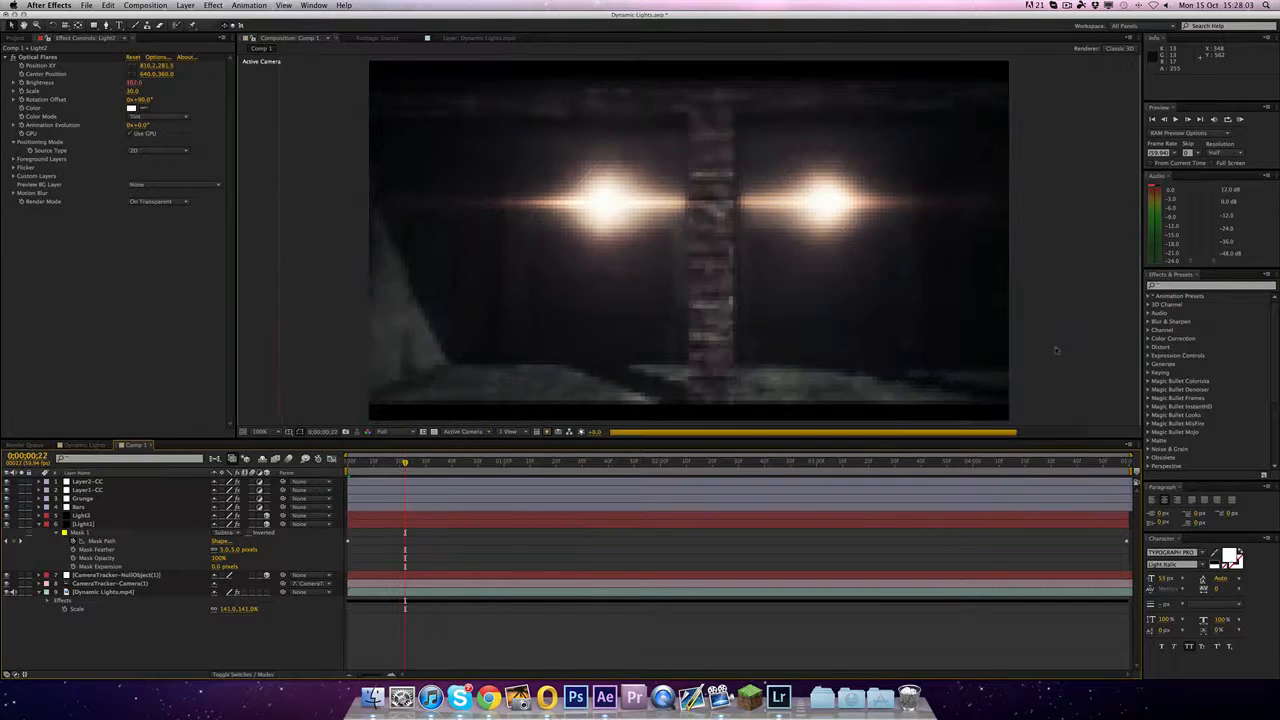
click(84, 516)
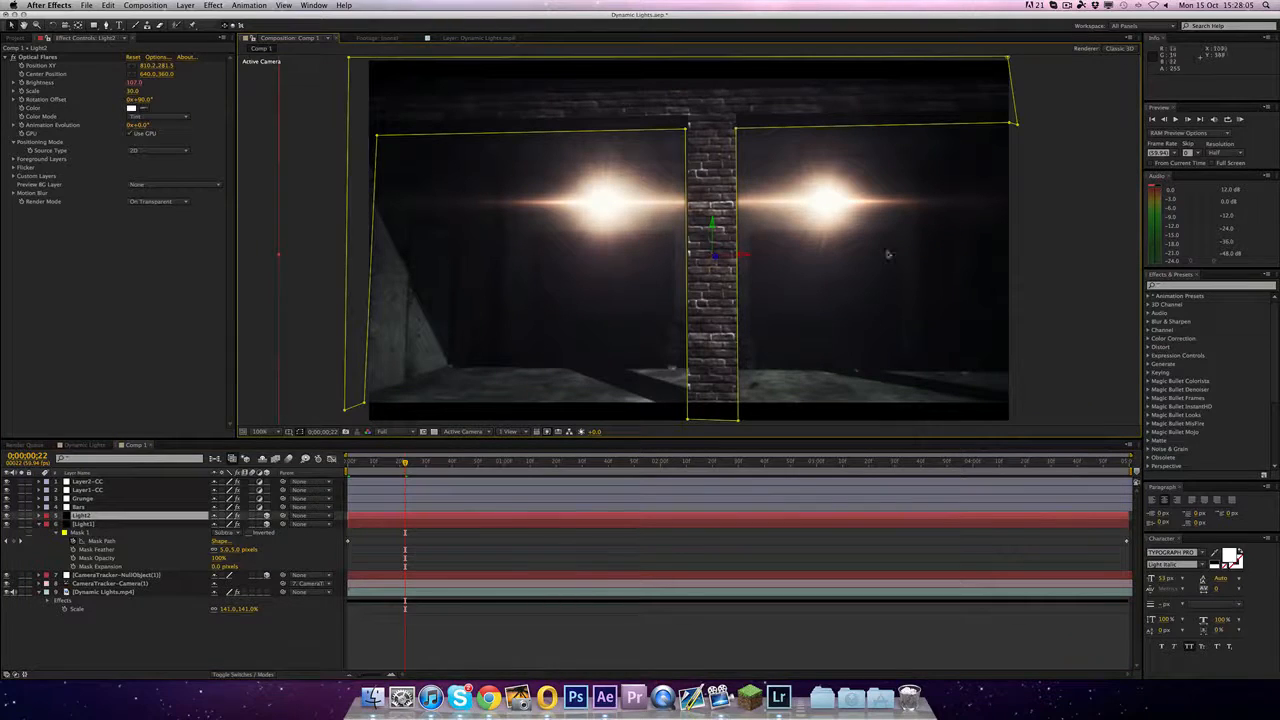
mouse_move(1068, 278)
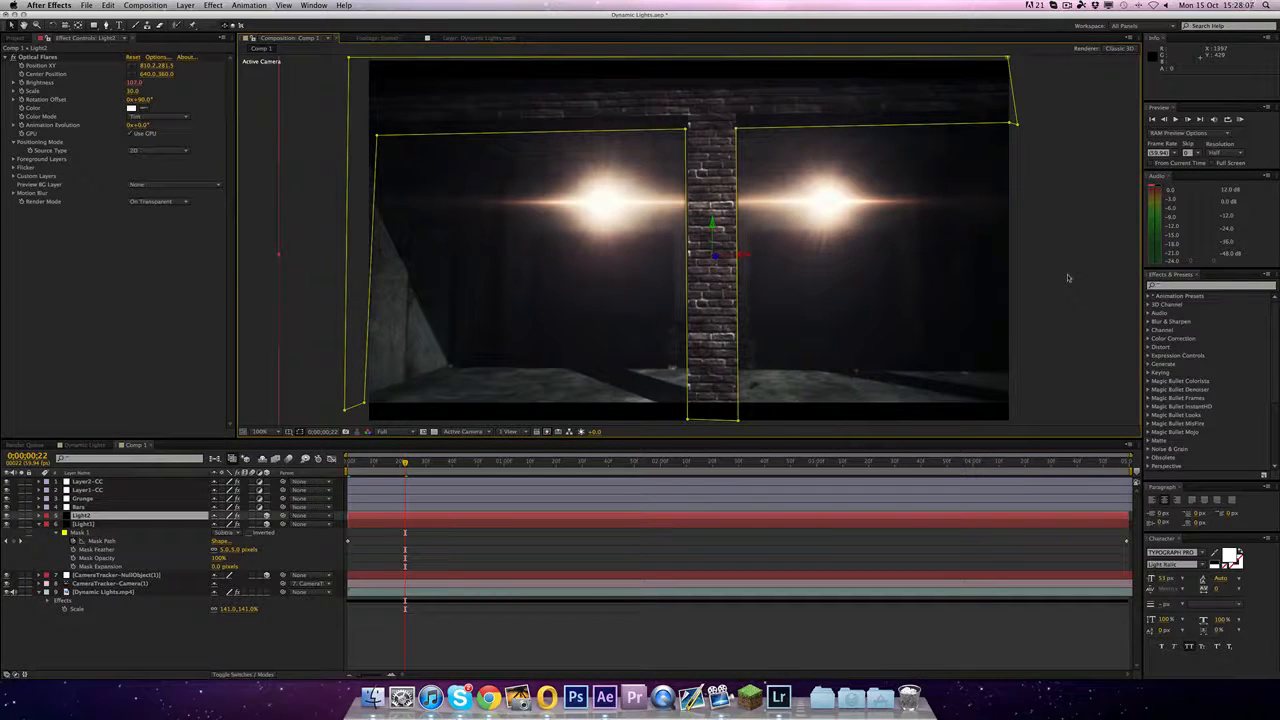